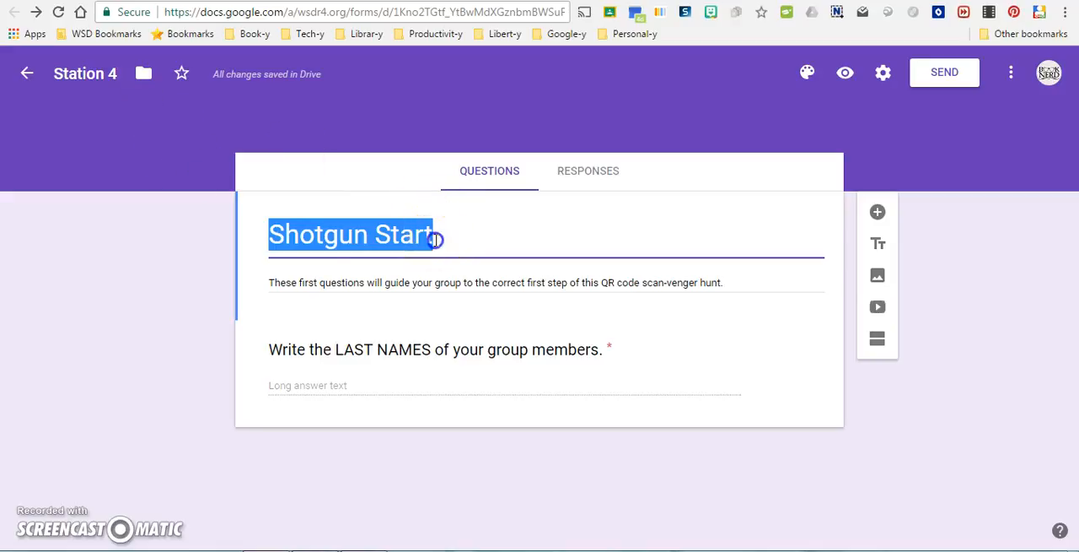
Add a multiple-choice question titled "Which group number are you?"
left_click(730, 277)
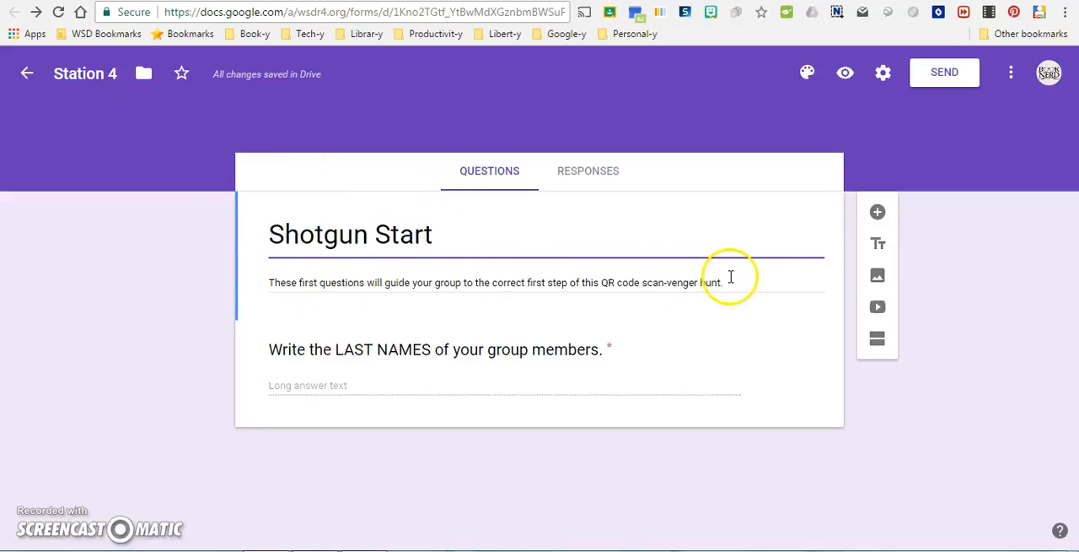
mouse_move(575, 357)
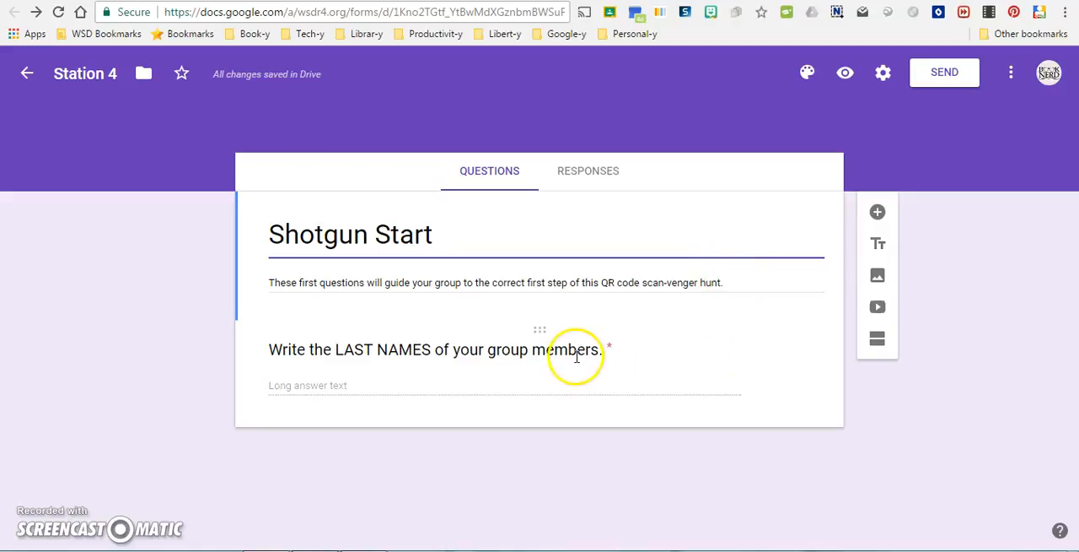
mouse_move(877, 216)
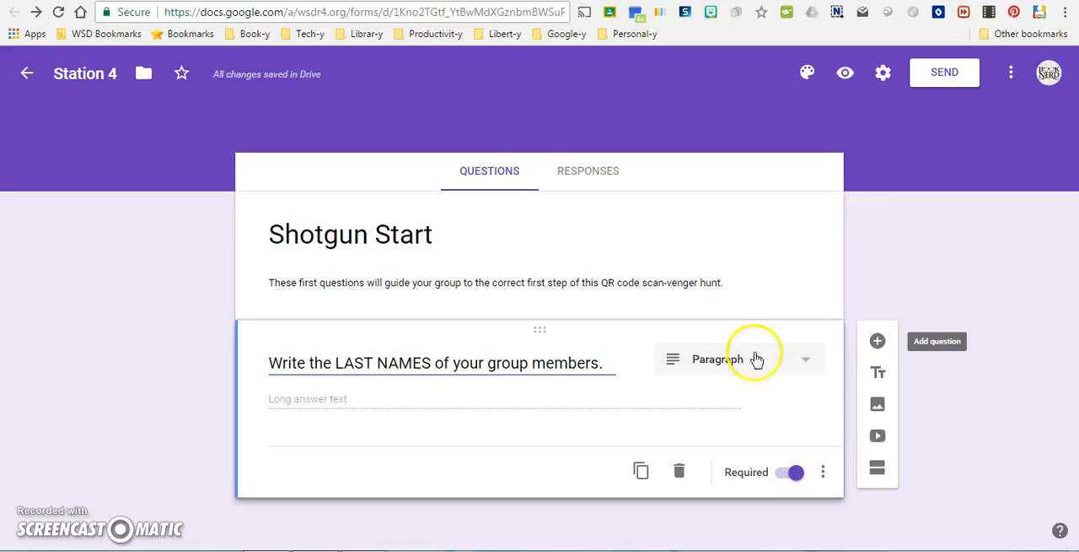
left_click(877, 341)
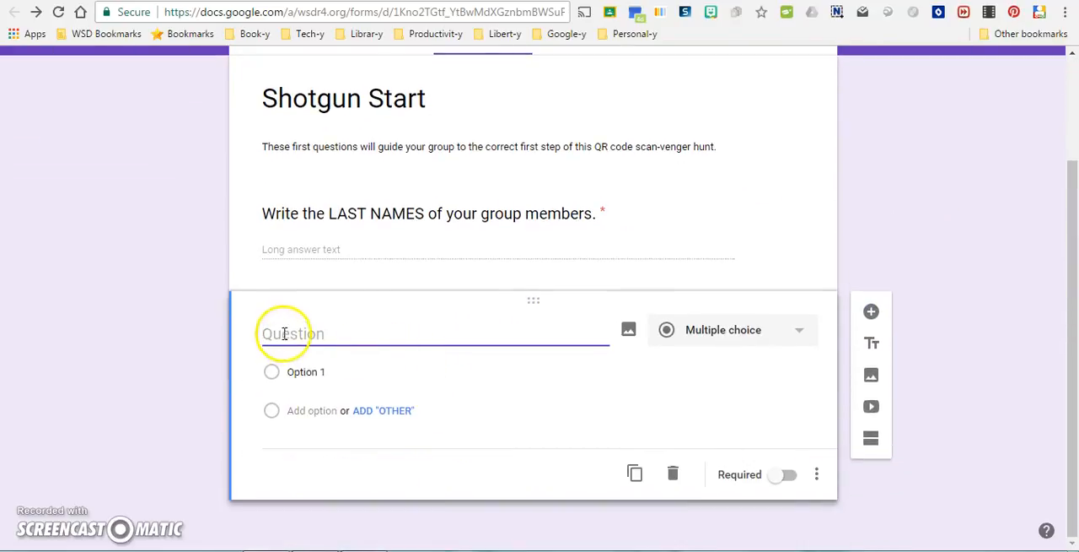
type("Which group number are you?")
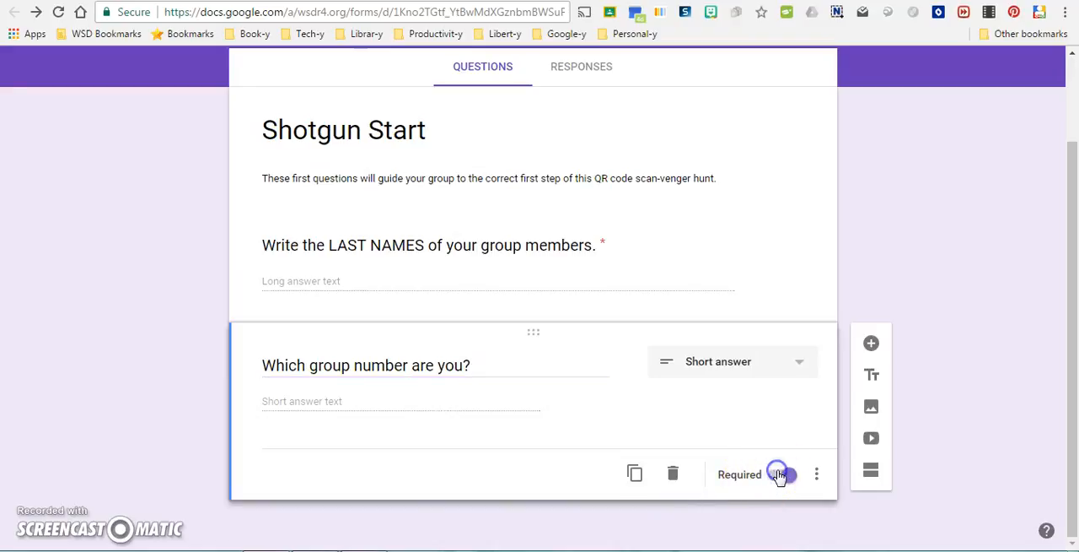
left_click(732, 361)
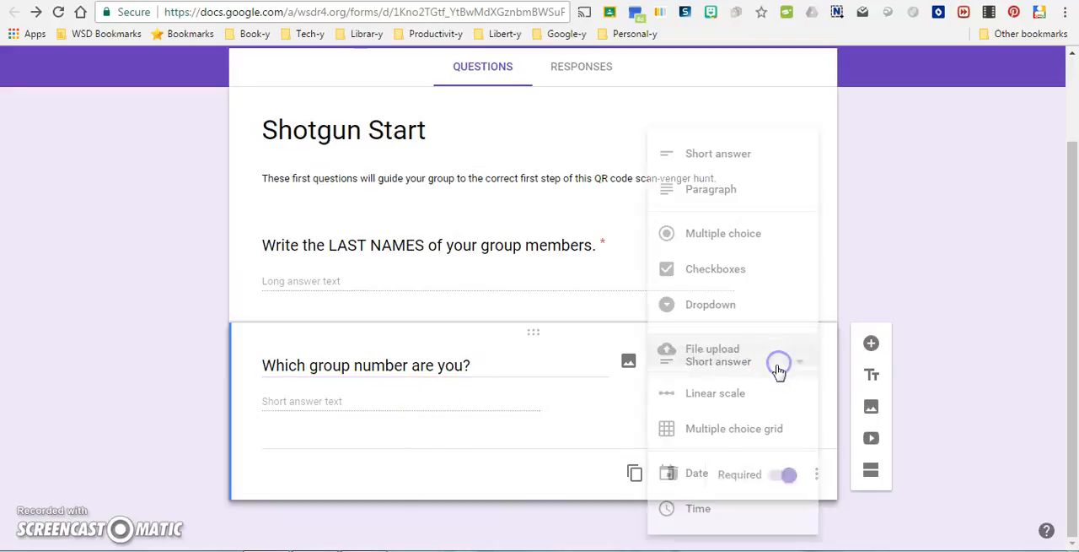
left_click(725, 233)
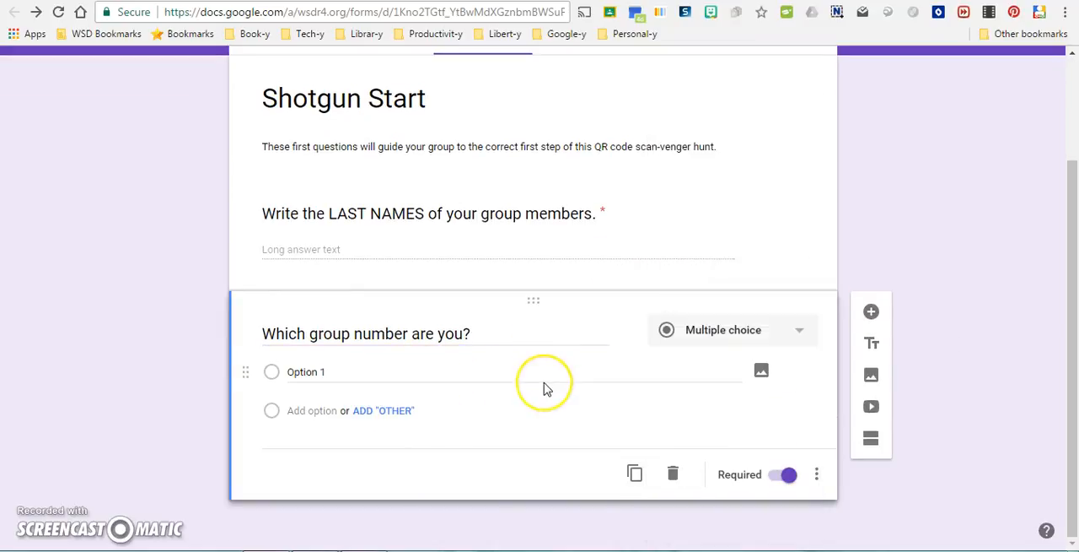
Enter the answer options 1, 2 and 3 for the group-number question
left_click(324, 373)
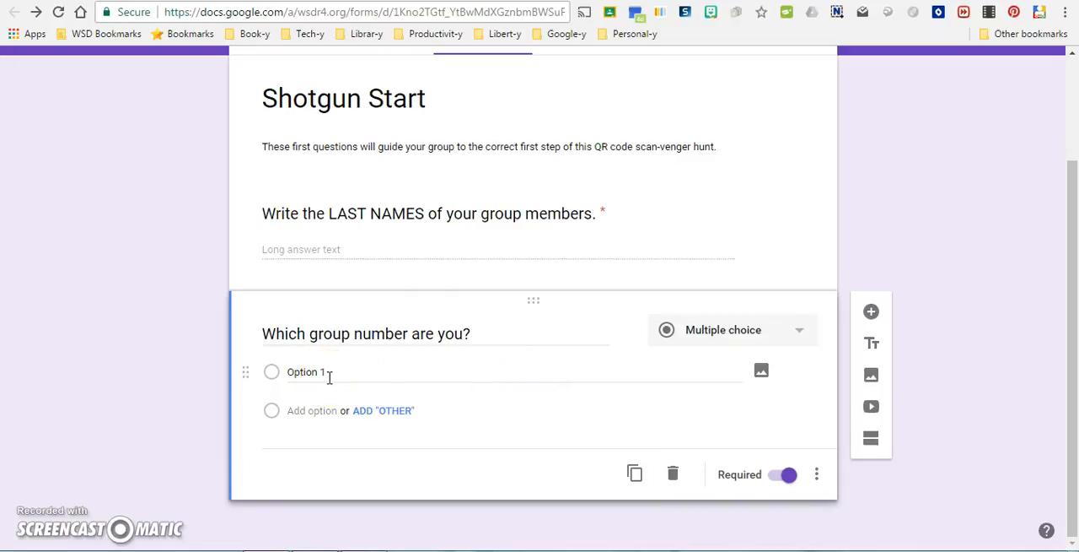
left_click(327, 376)
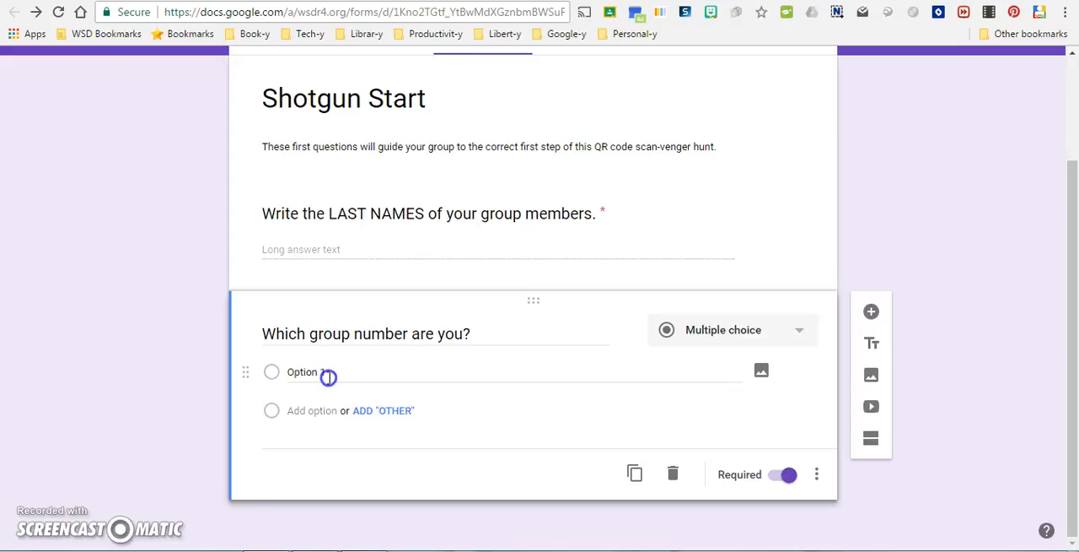
left_click(323, 373)
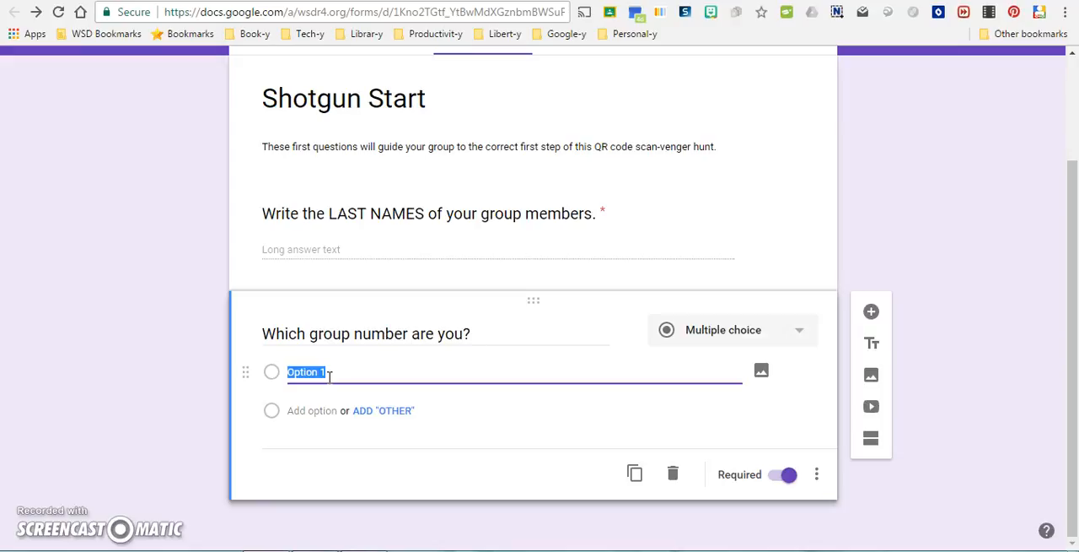
type("1")
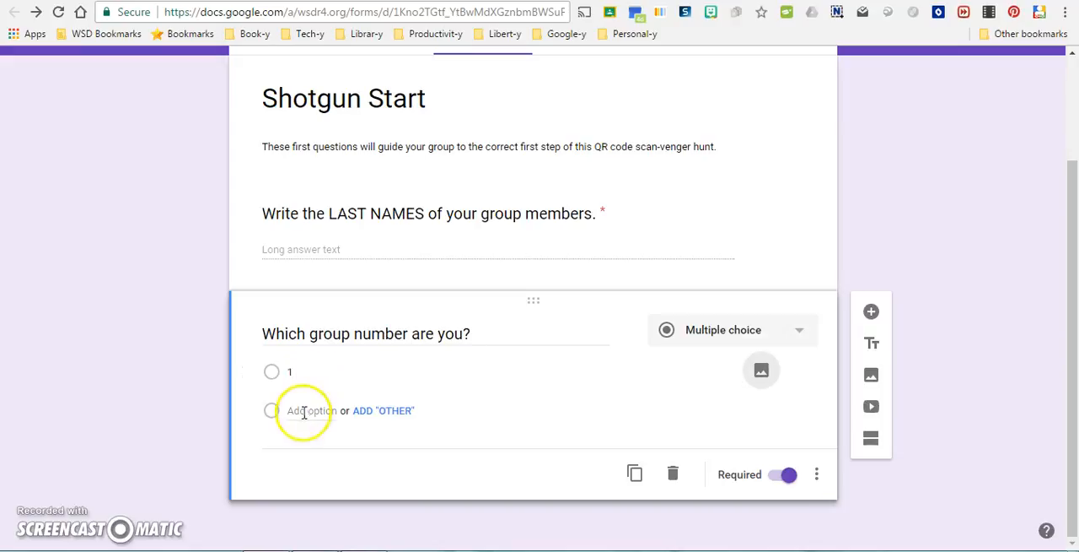
left_click(311, 411)
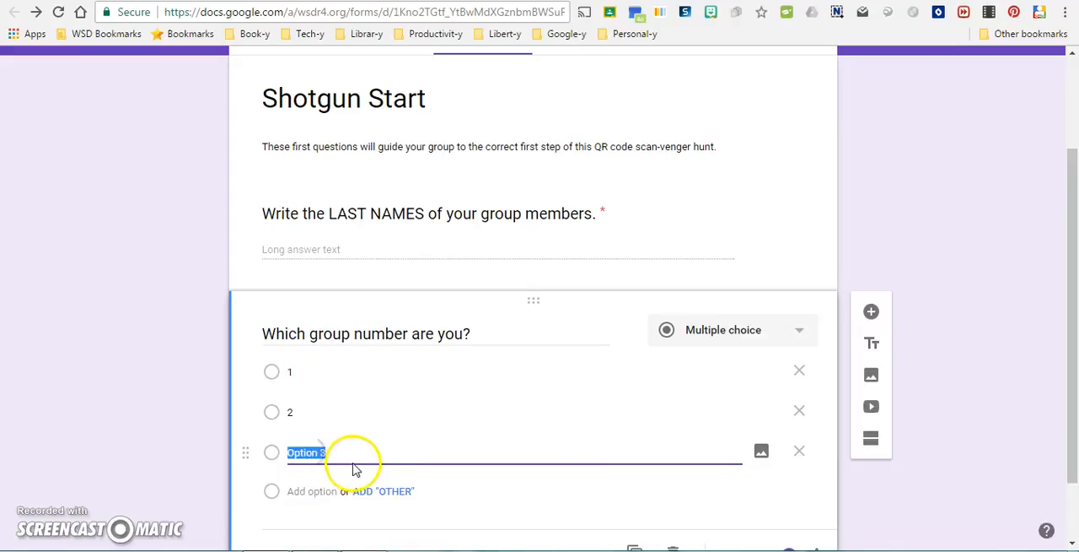
type("3")
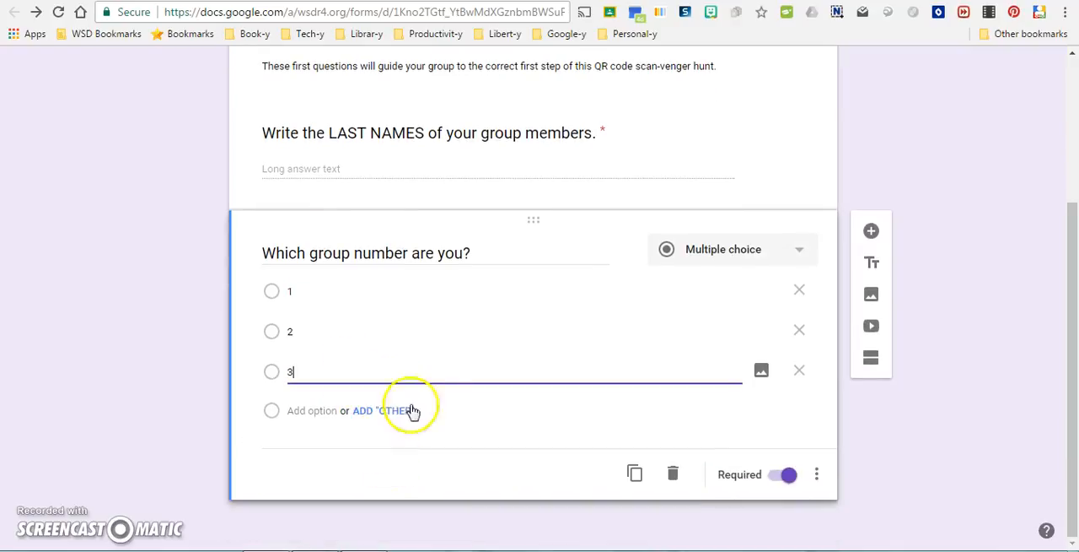
mouse_move(447, 430)
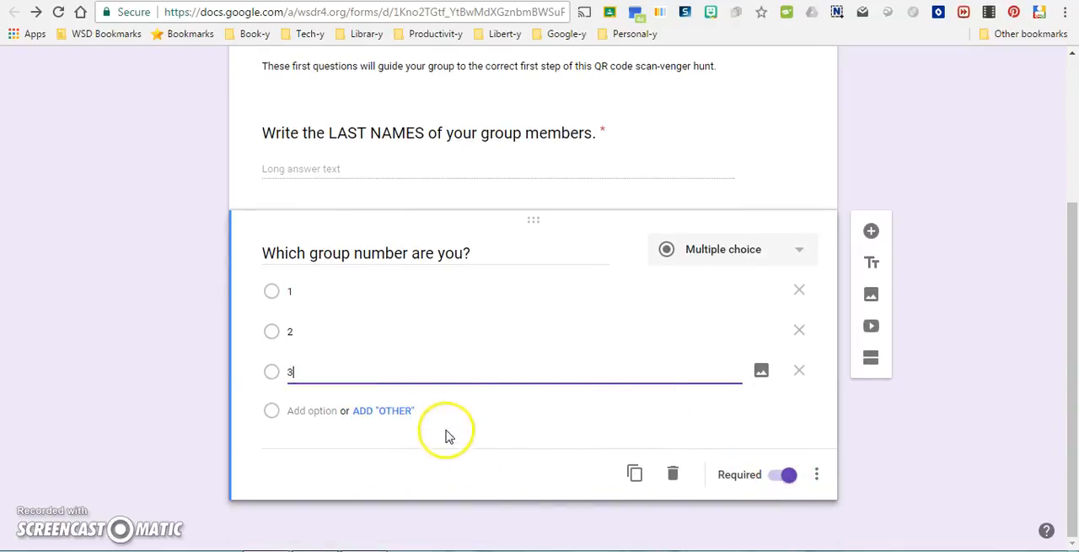
mouse_move(818, 473)
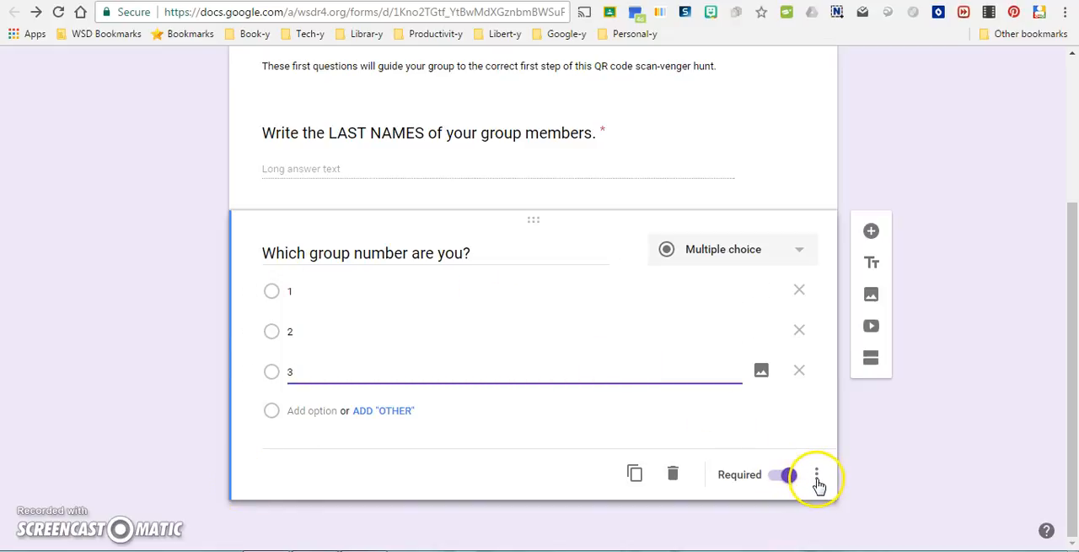
Enable "Go to section based on answer" on the group-number question and check the branching
left_click(823, 473)
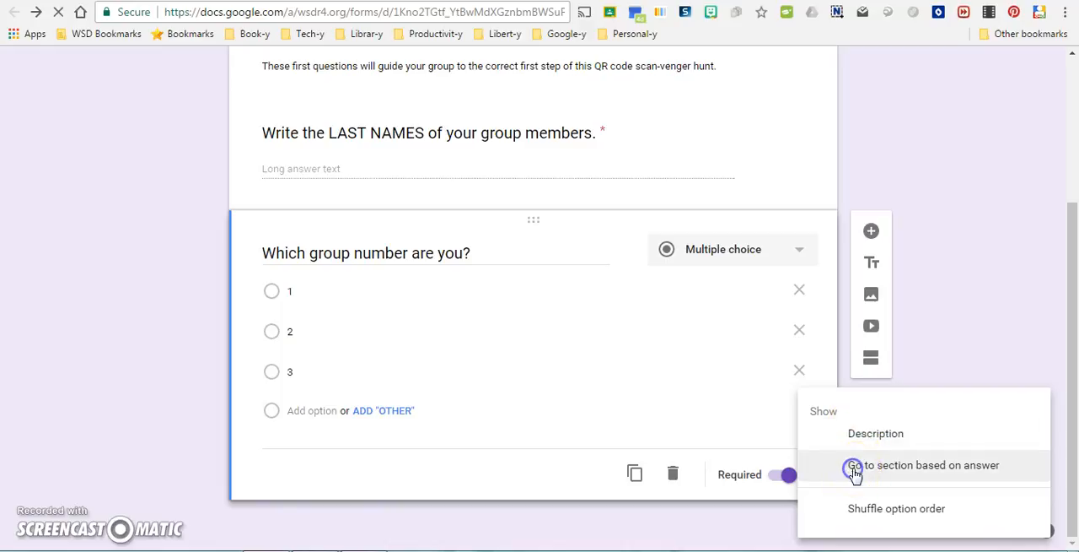
left_click(938, 465)
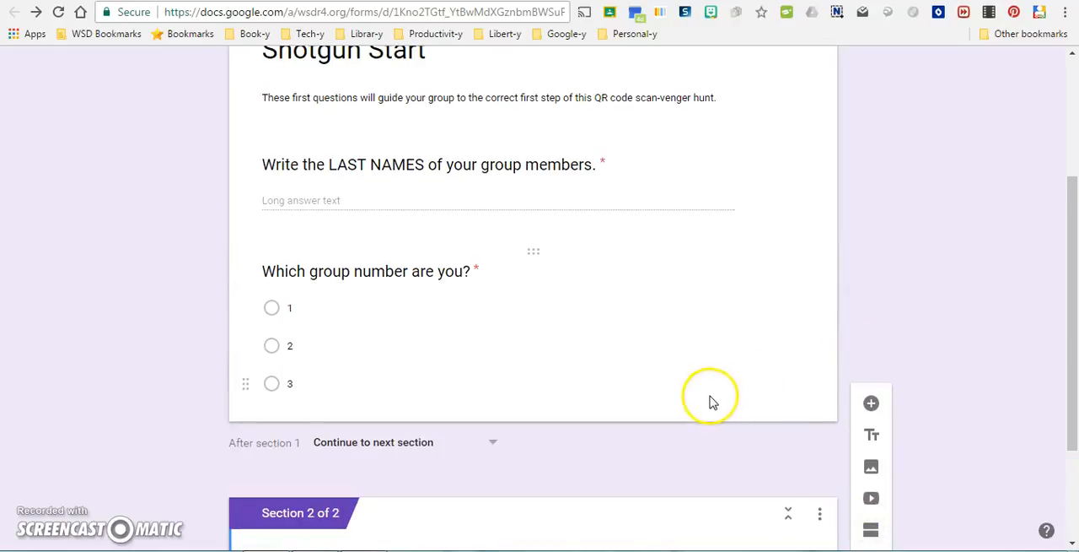
scroll("down", 3)
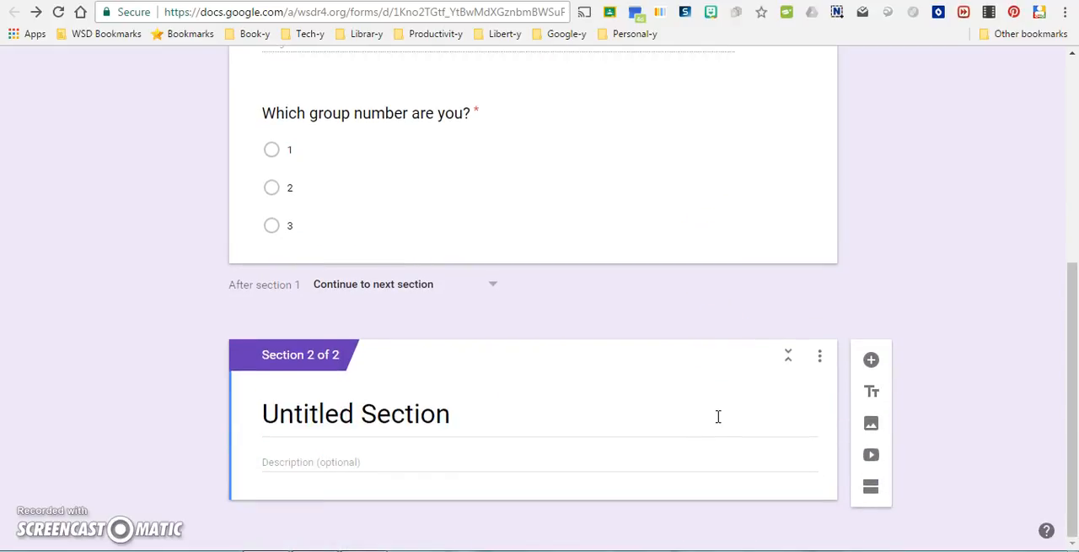
mouse_move(870, 361)
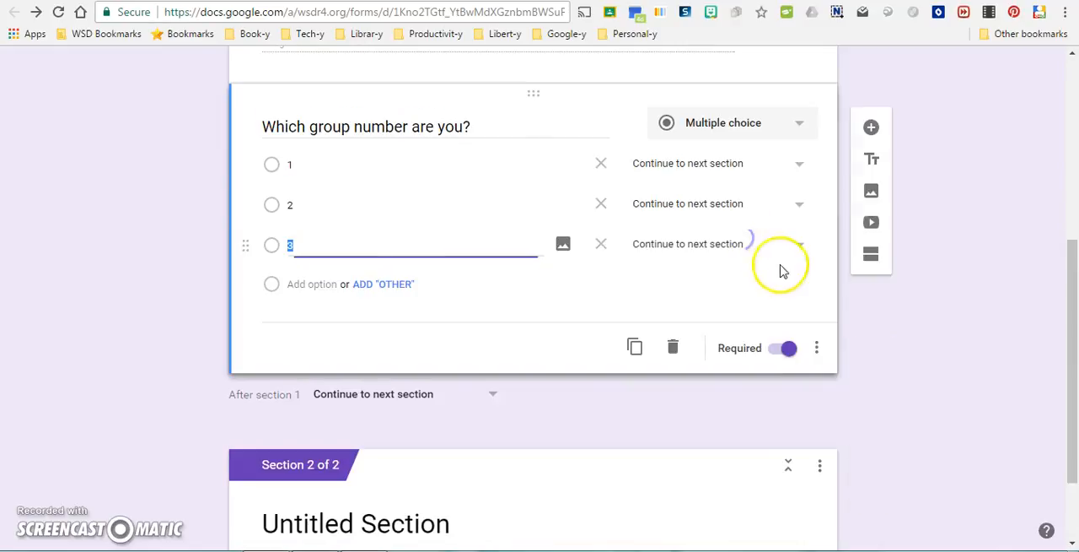
left_click(818, 347)
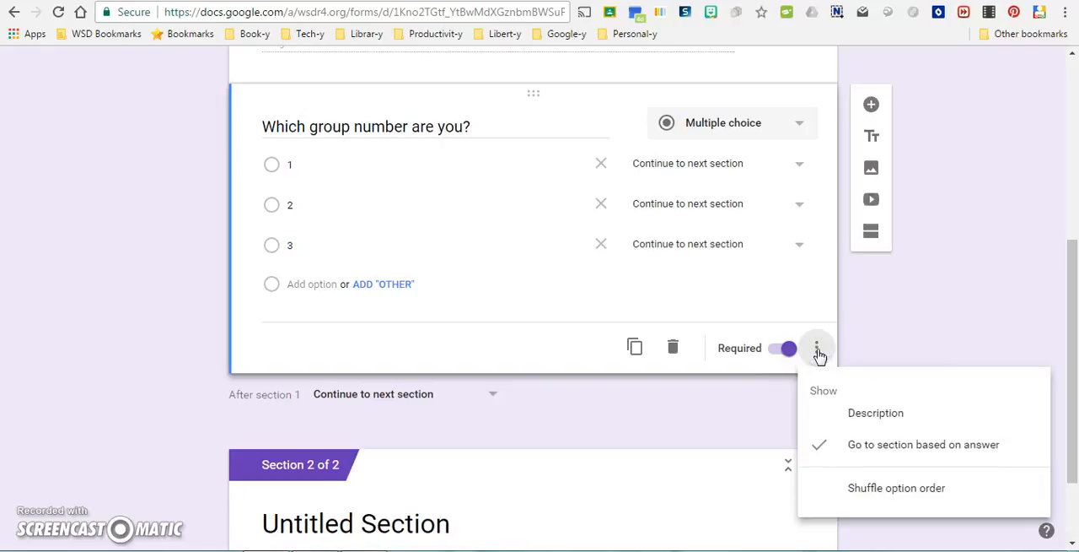
mouse_move(847, 405)
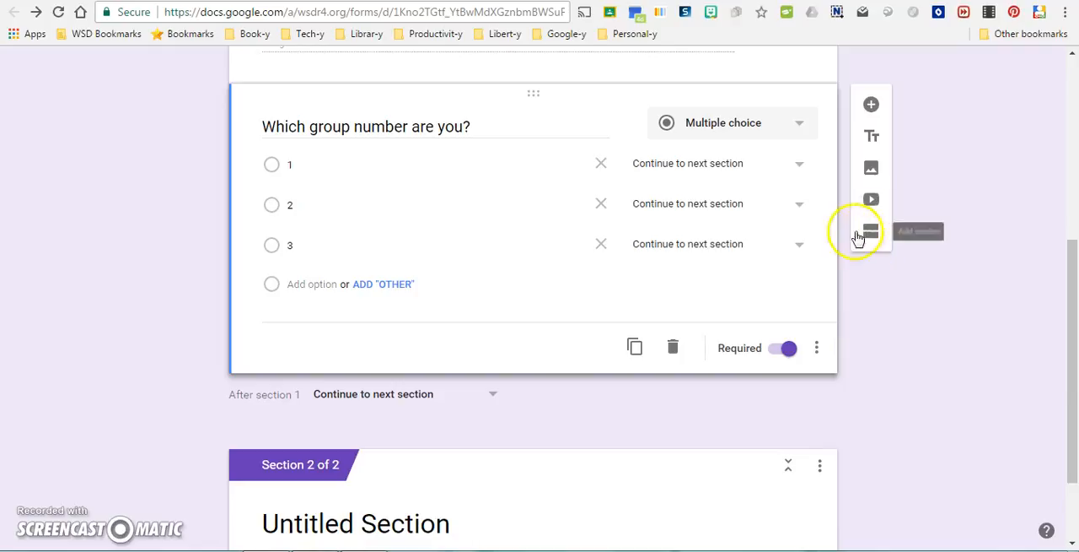
mouse_move(870, 233)
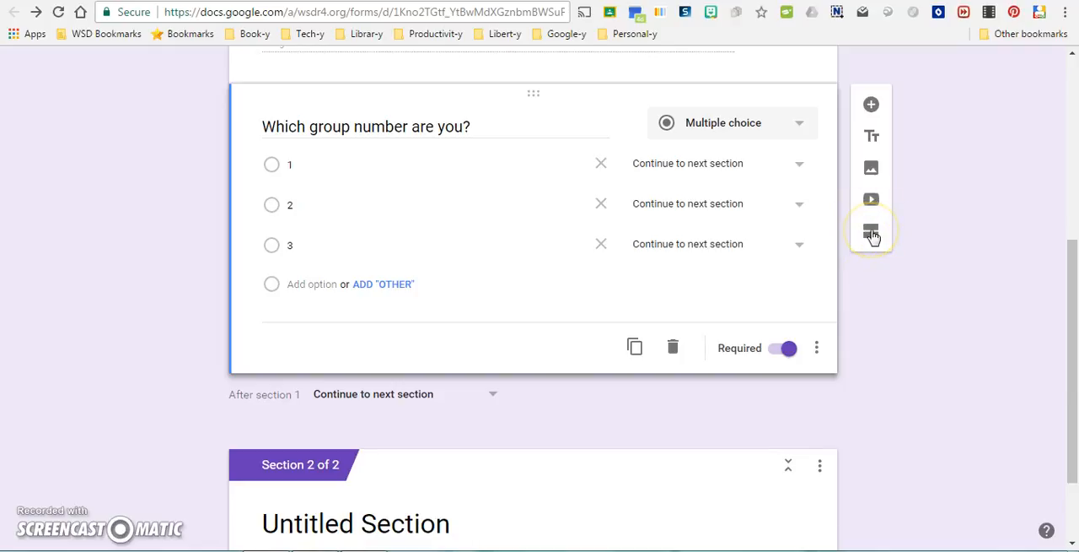
Title section two Group 1 Starting Point with description Staying fit is no "small" task!
scroll("down", 3)
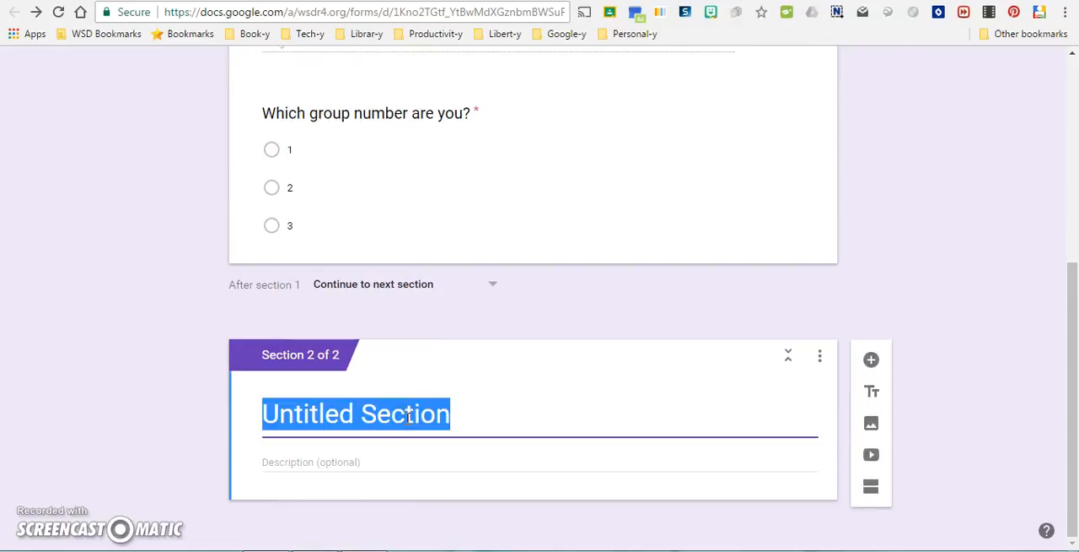
type("Group 1 Starting Point")
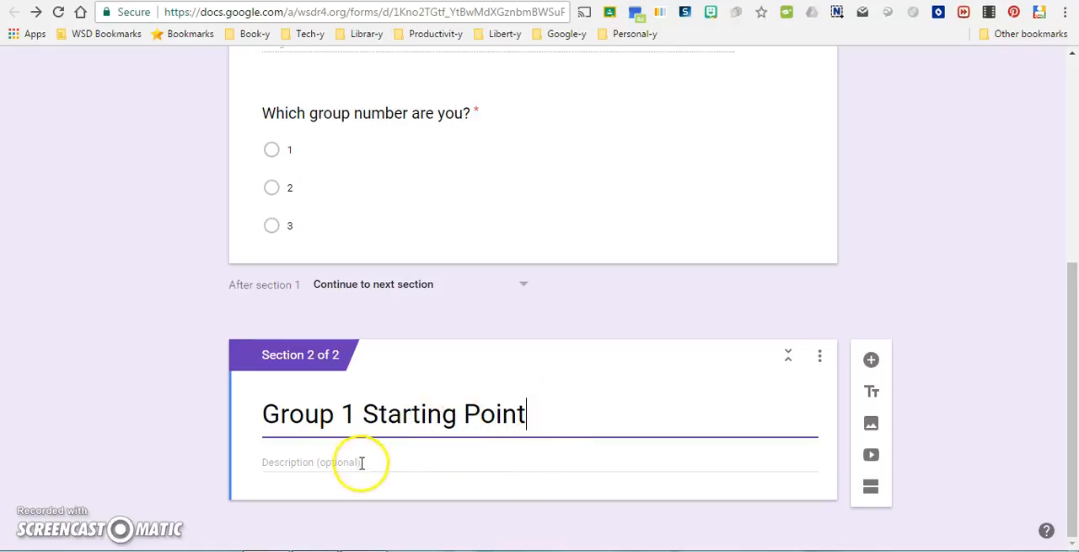
left_click(361, 462)
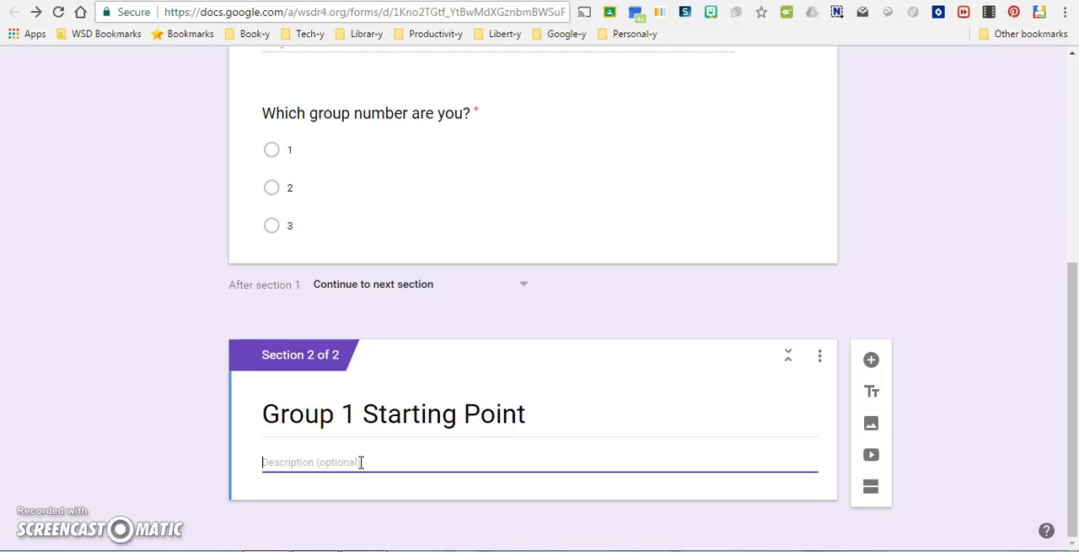
type("Staying fit")
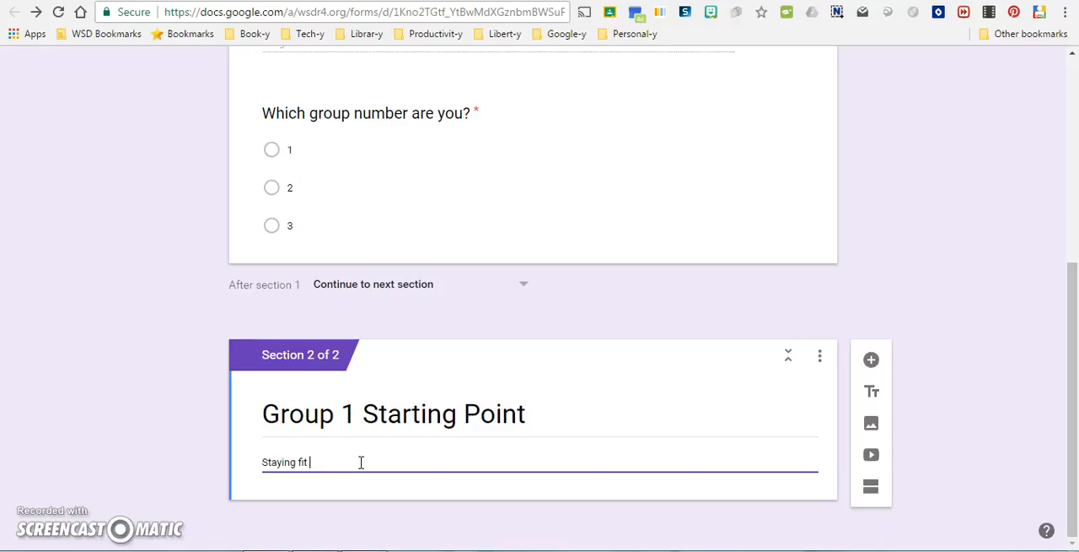
type("is no \"small")
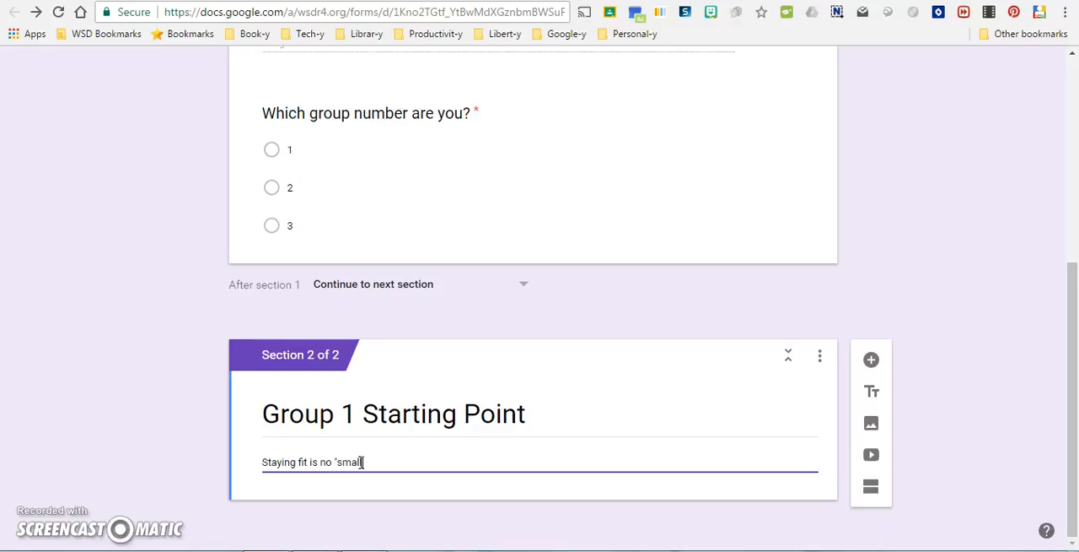
type("\" task\"")
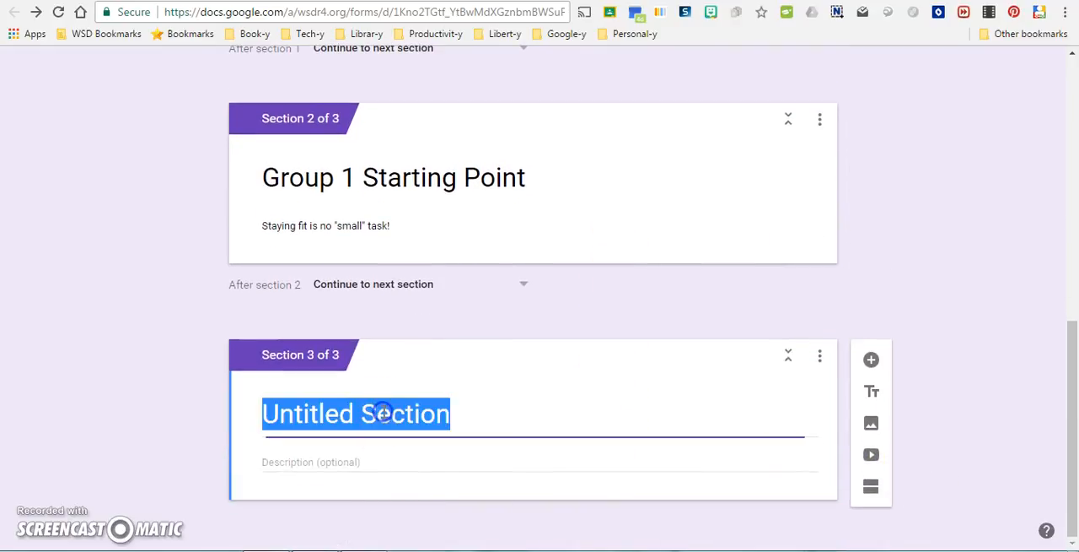
Title section three Group 2 Starting Point with description Check out our hardware!
type("Group 2 S")
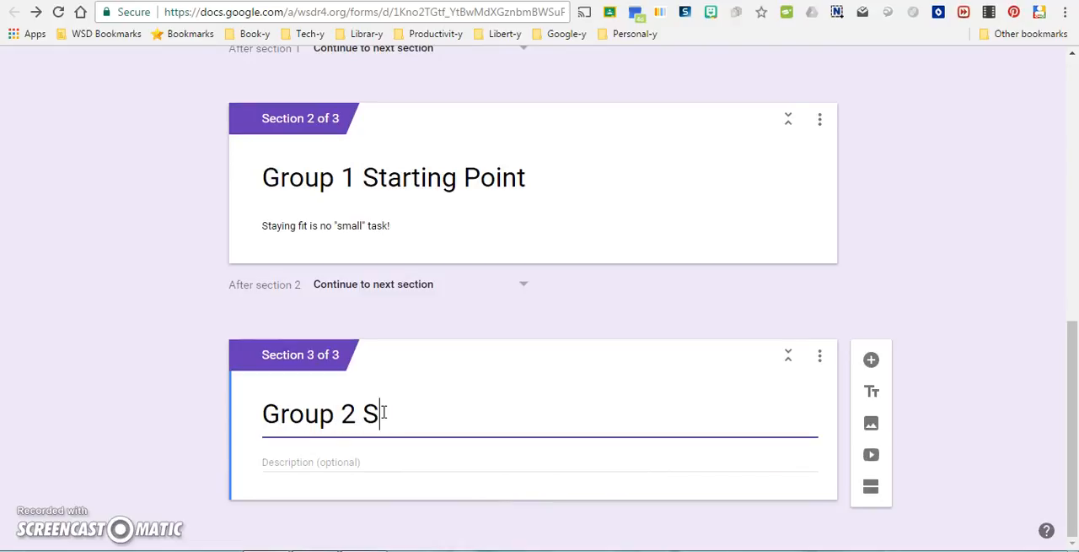
type("tarting Point")
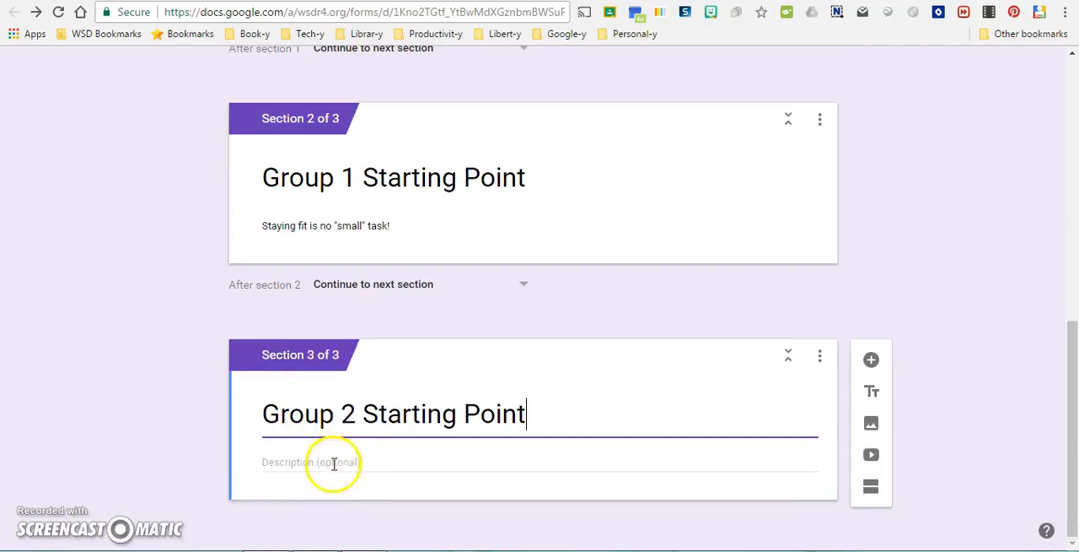
type("Check ou")
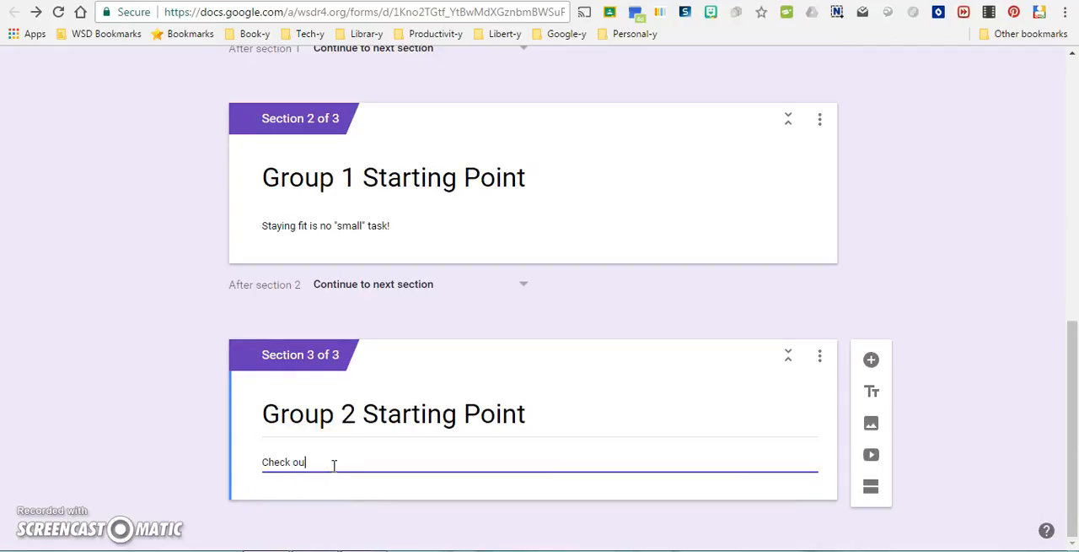
type("t our hardwar")
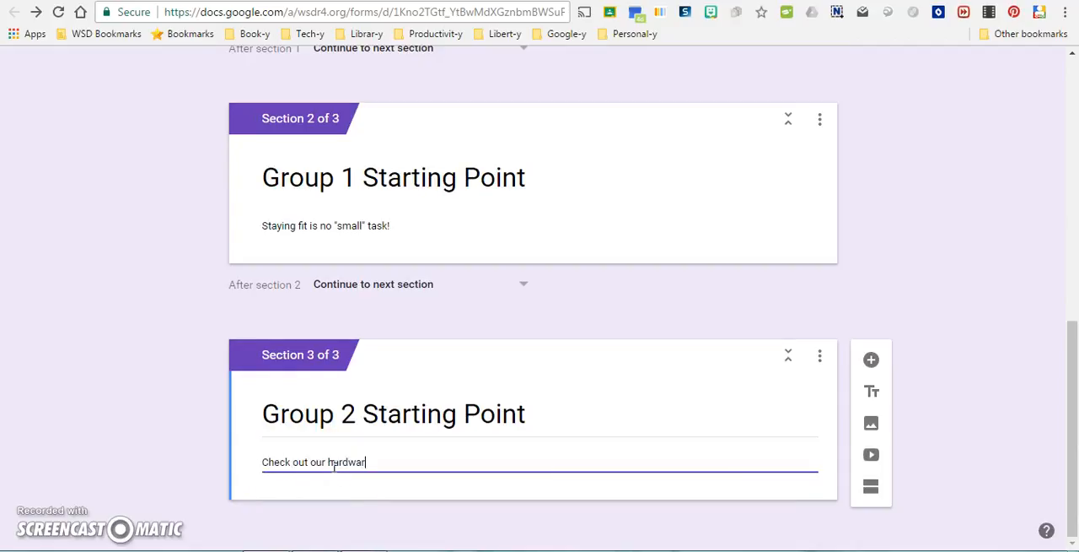
type("e!")
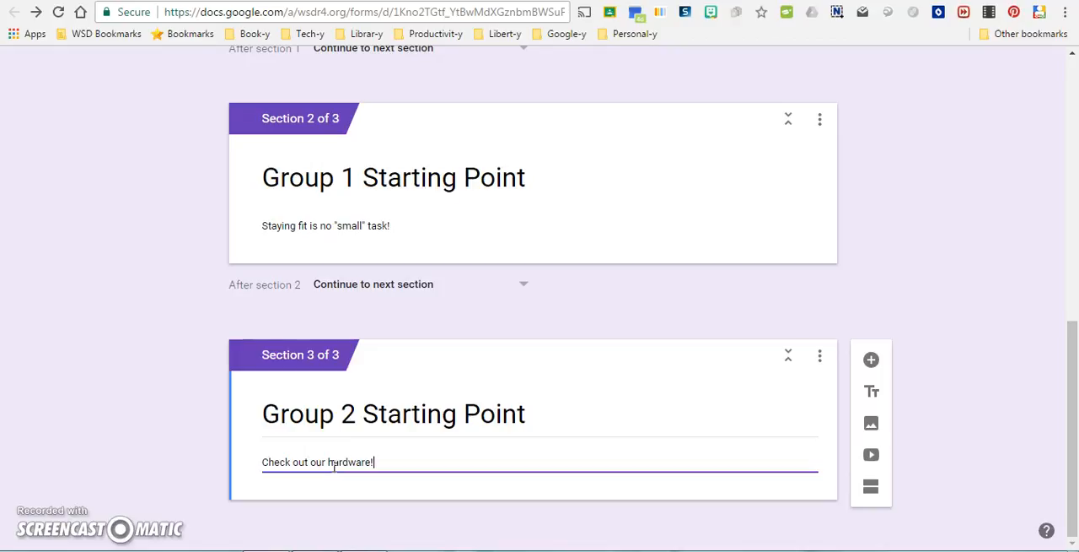
mouse_move(864, 451)
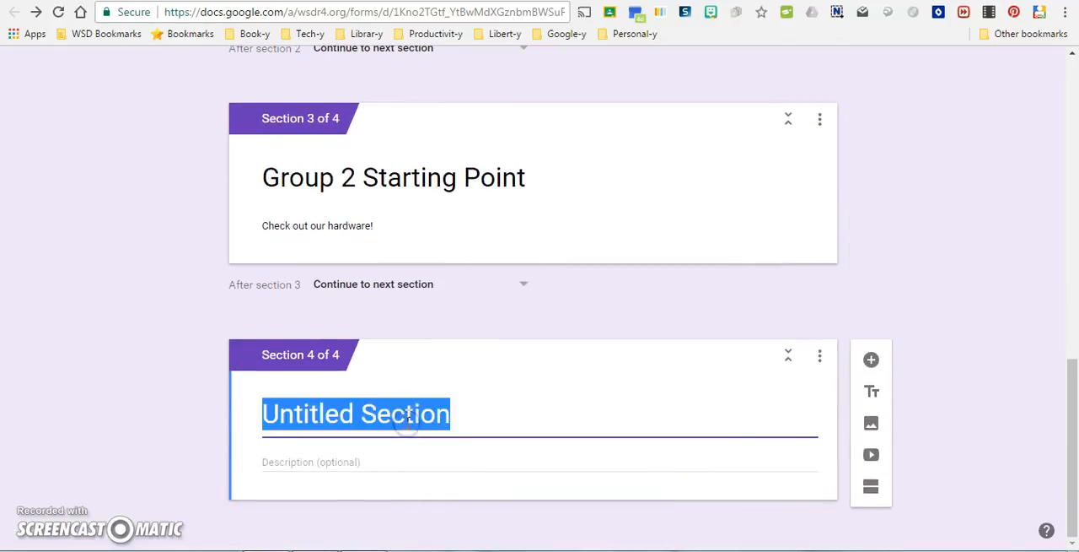
Title section four Group 3 Starting Point with description What's cookin' good lookin'?
type("Group 3")
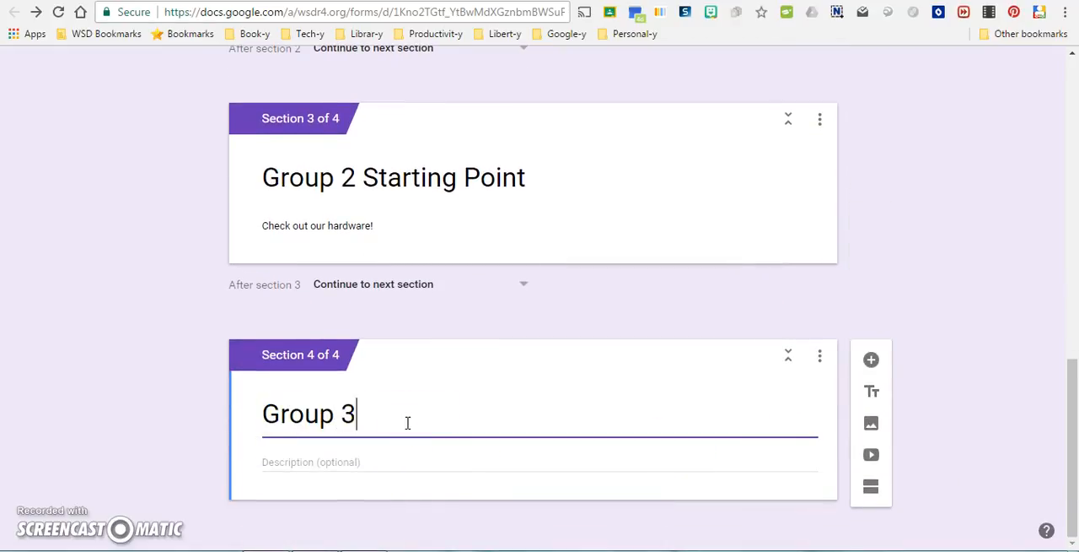
type("Starting Point")
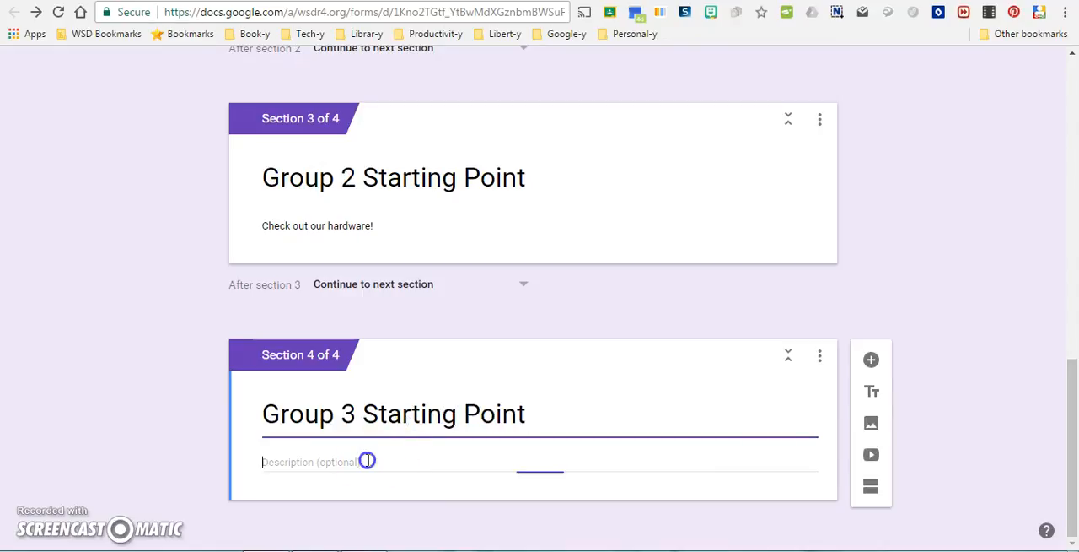
type("What's cook")
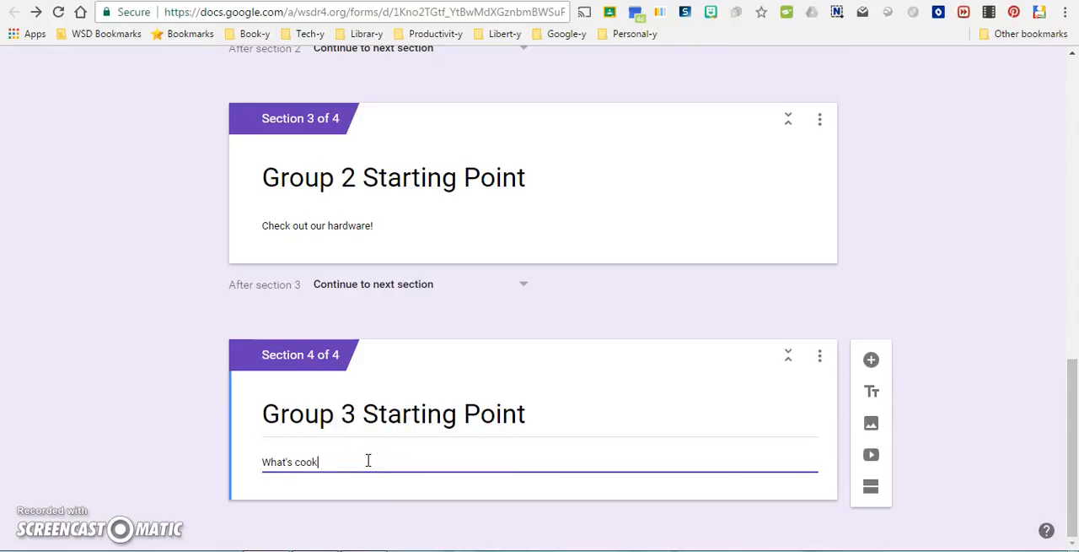
type("in' good")
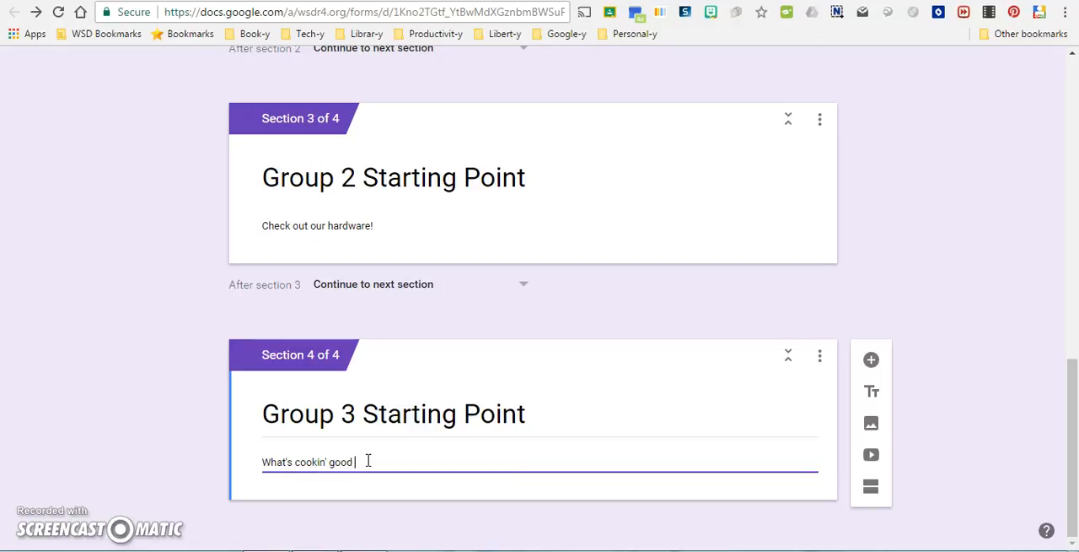
type("lookin")
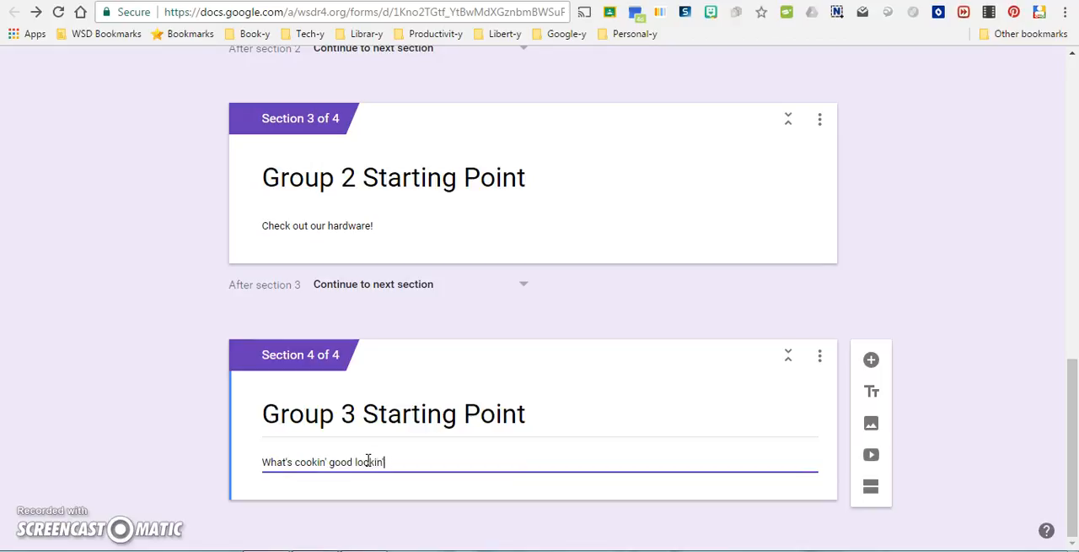
type("?")
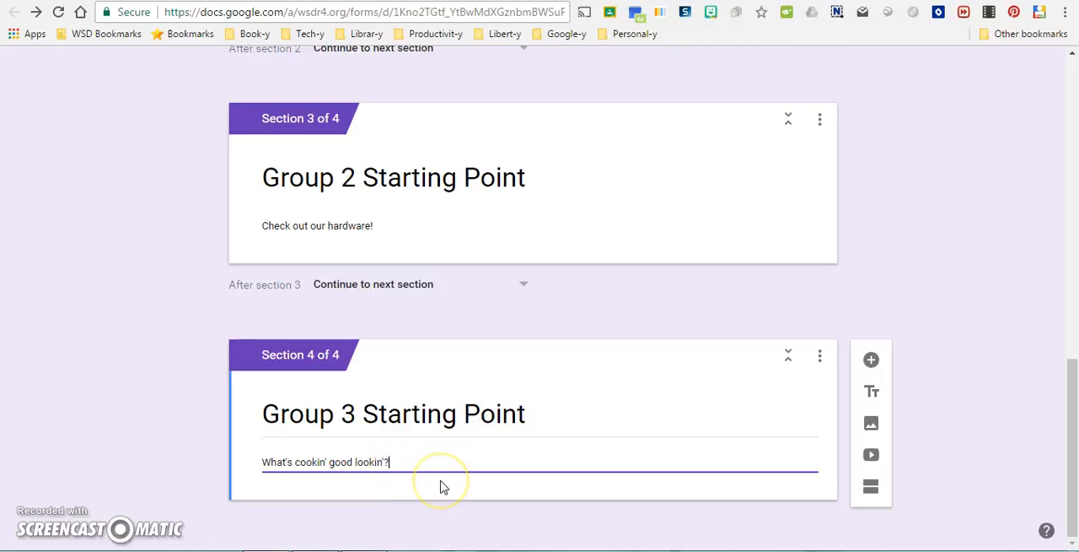
mouse_move(479, 492)
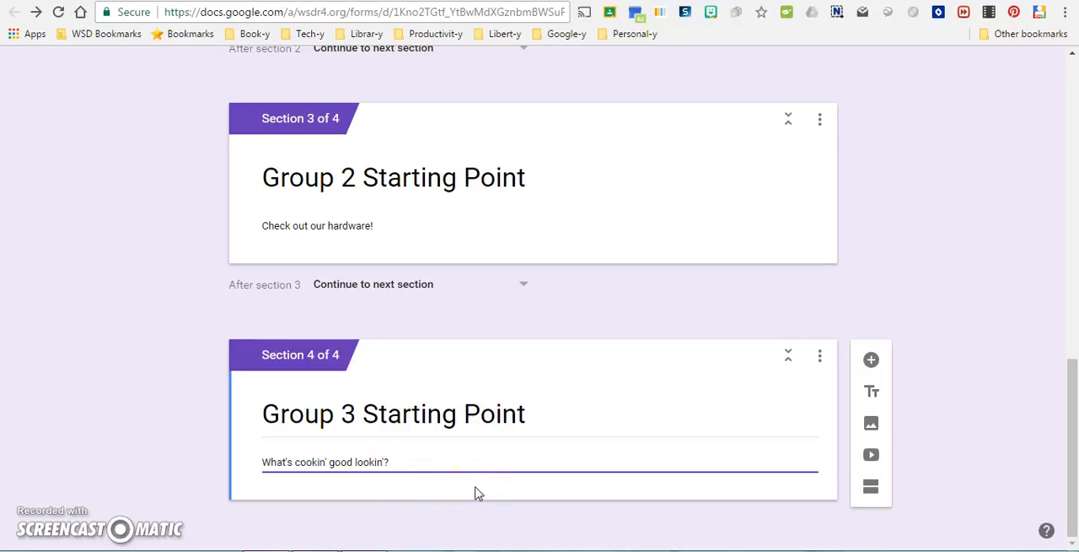
Route choices 1, 2 and 3 to the Group 1, 2 and 3 Starting Point sections
scroll("up", 3)
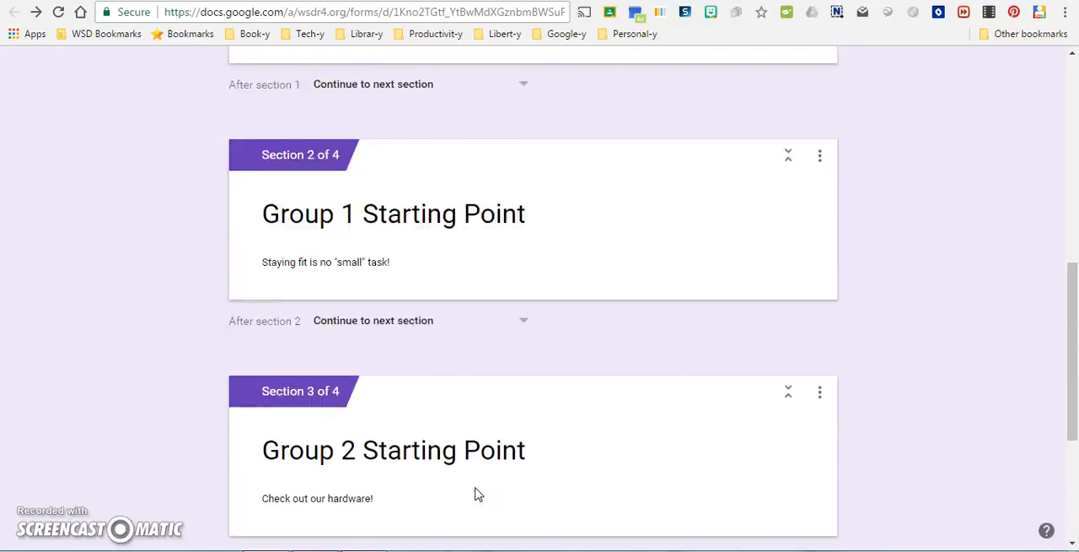
scroll("up", 3)
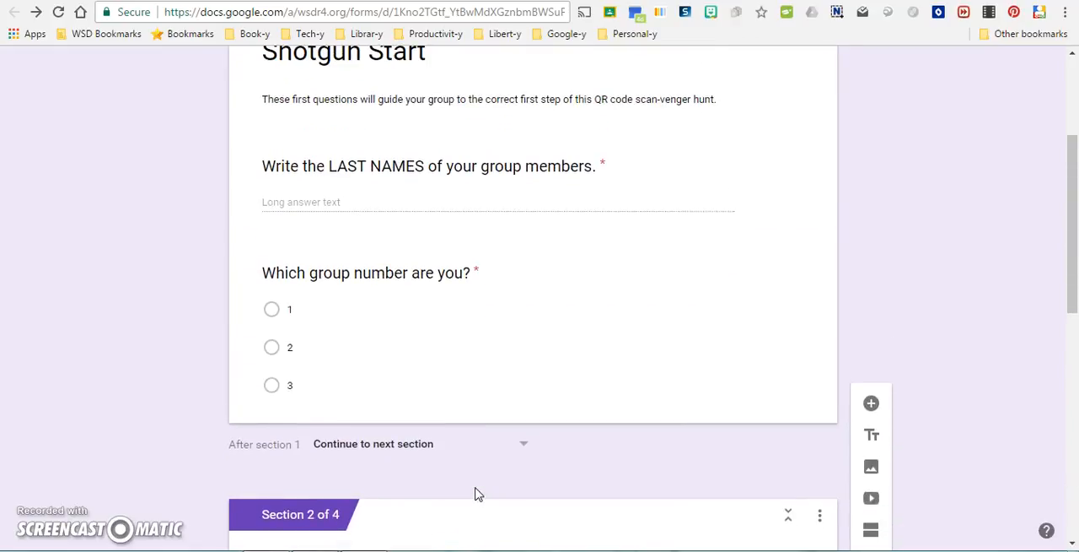
left_click(366, 272)
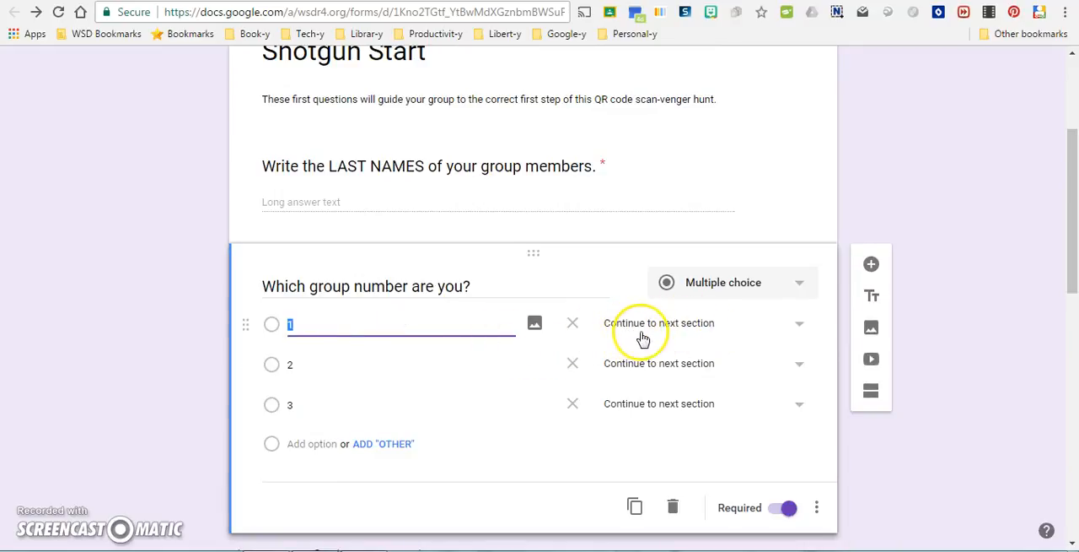
mouse_move(474, 339)
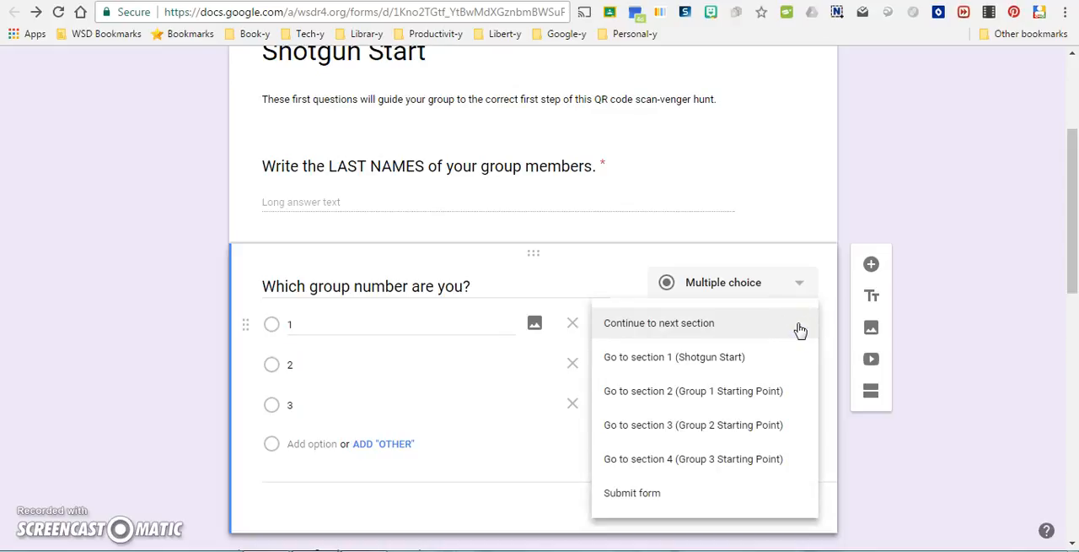
mouse_move(698, 404)
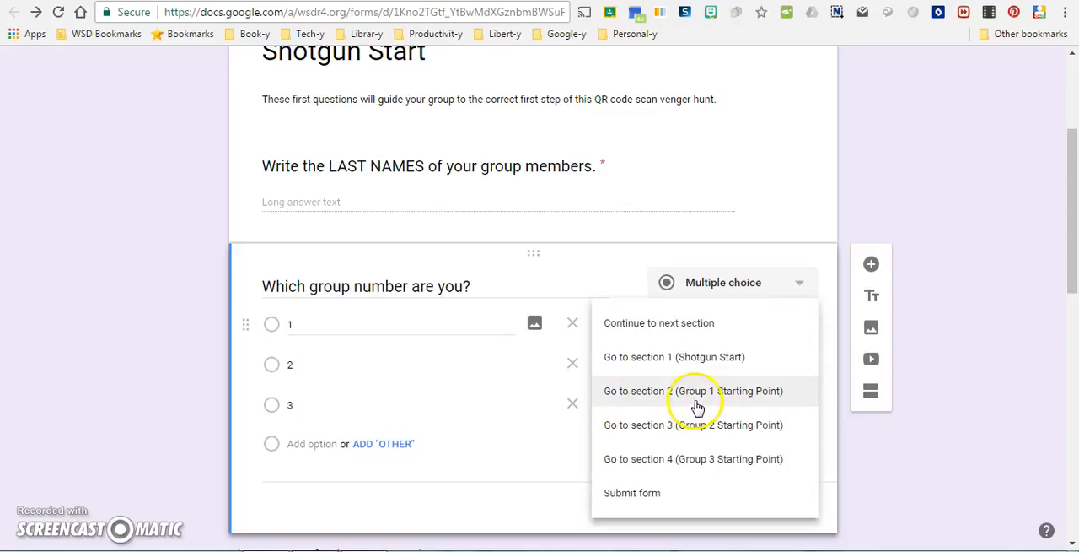
left_click(693, 391)
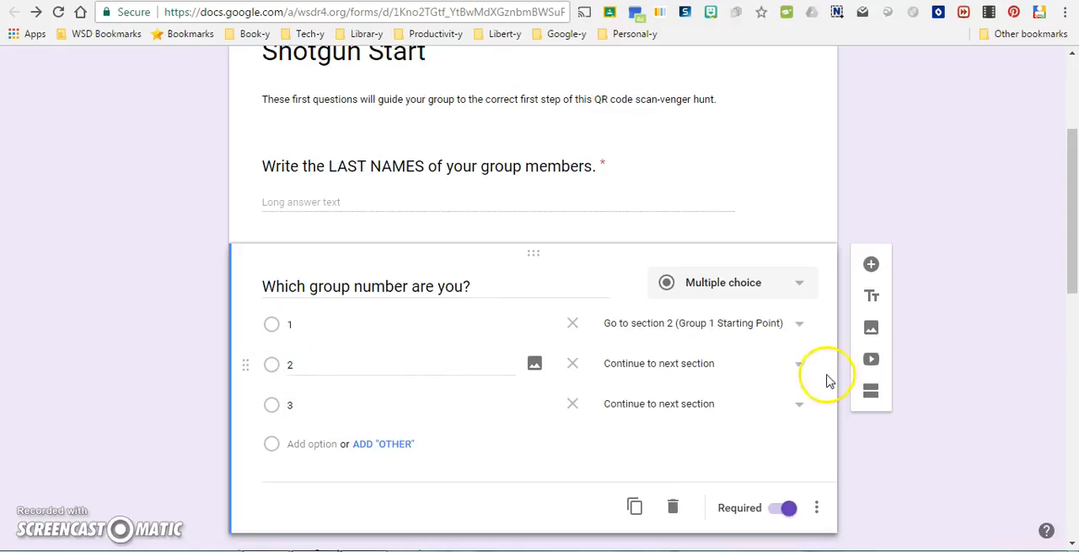
left_click(796, 362)
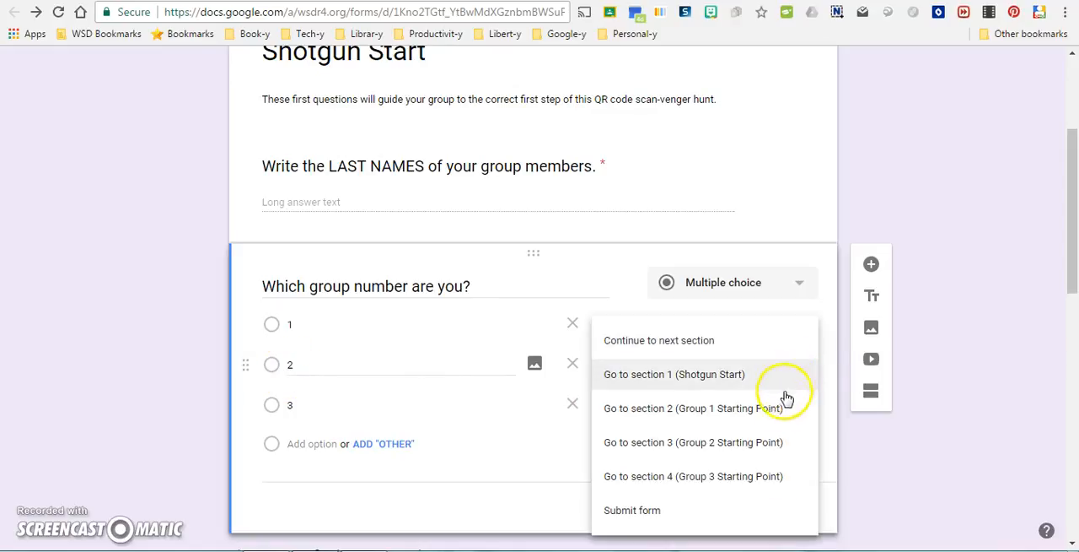
mouse_move(732, 447)
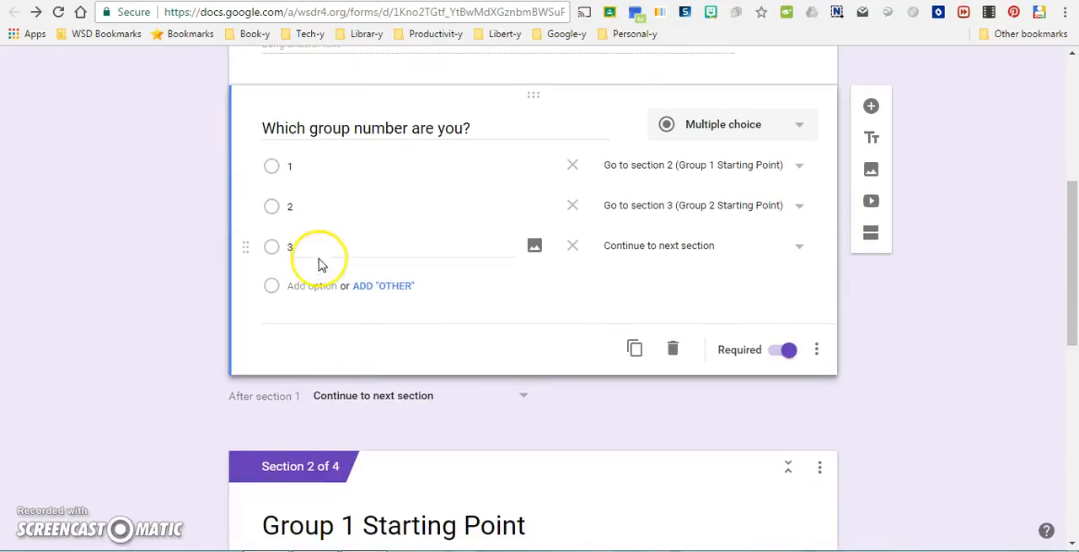
left_click(799, 244)
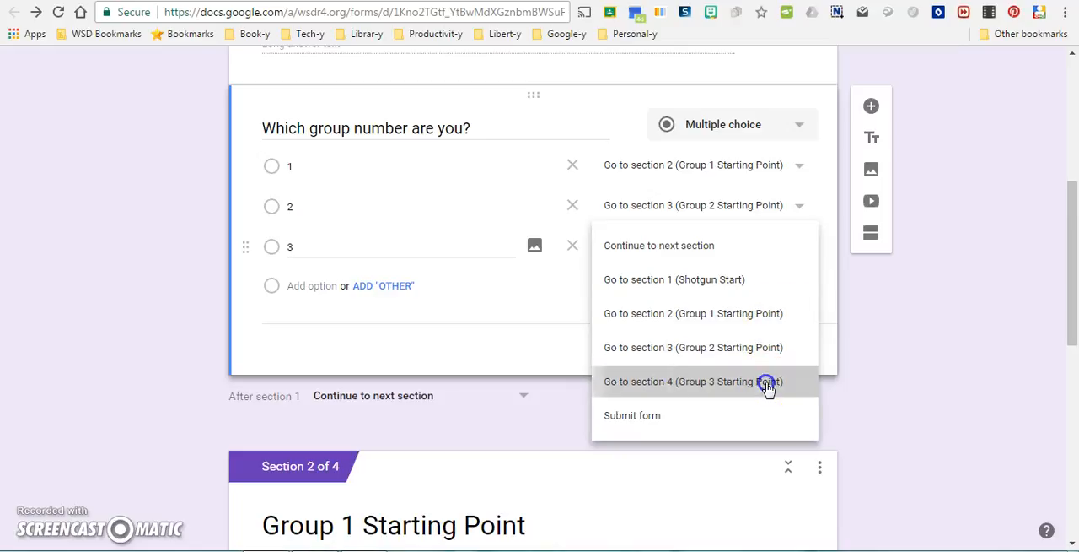
left_click(705, 381)
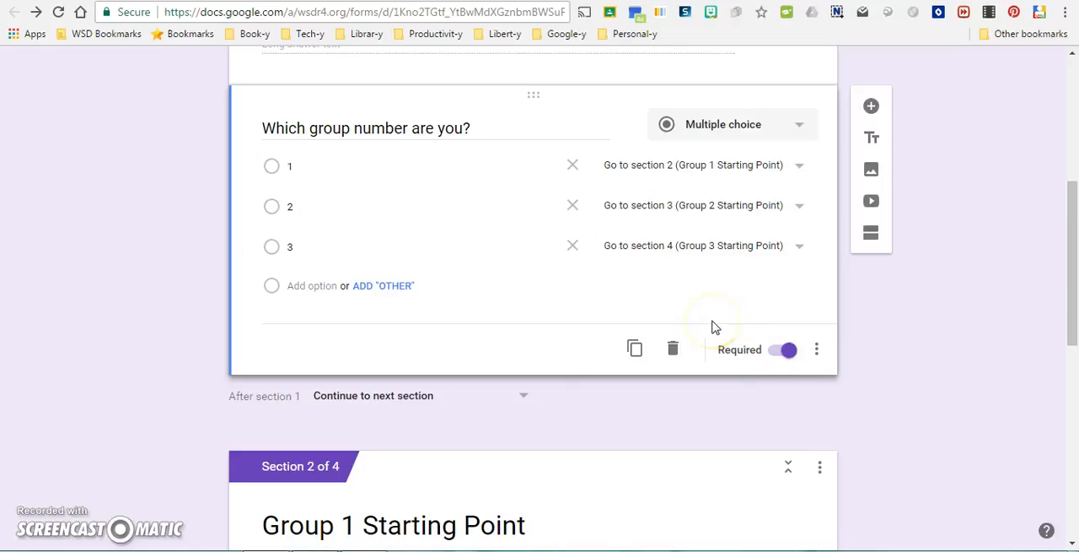
mouse_move(573, 339)
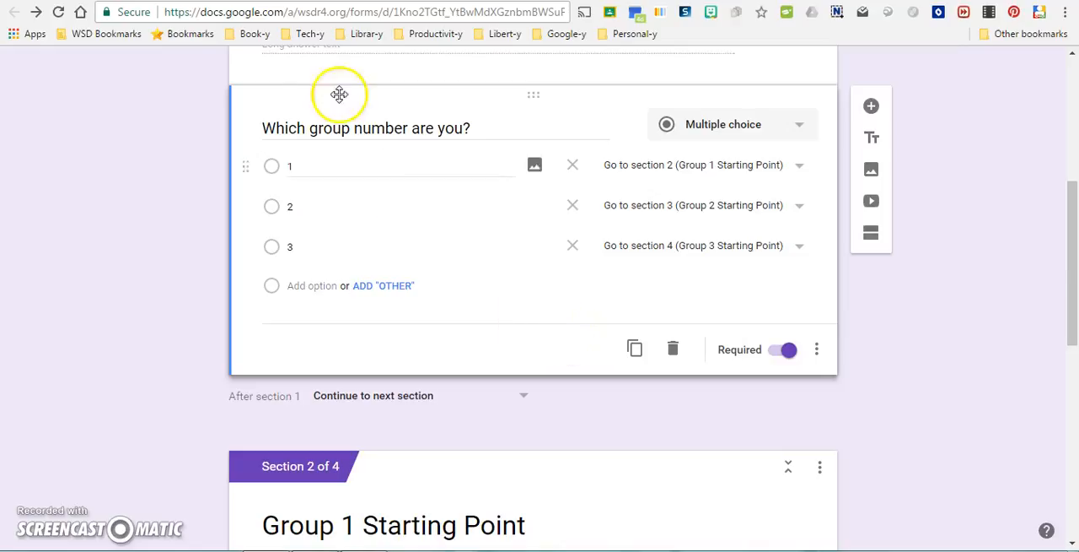
scroll("down", 3)
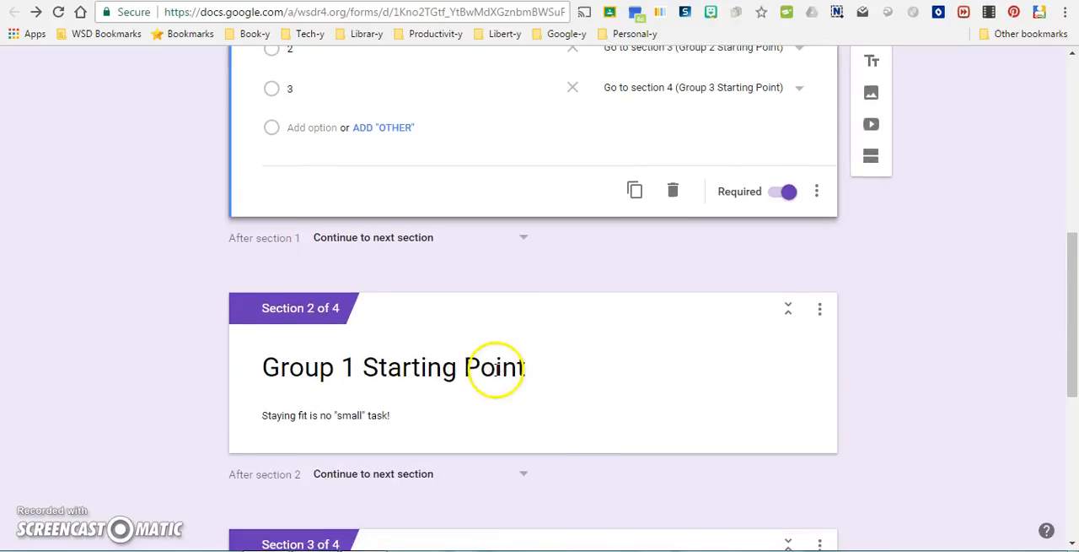
scroll("down", 3)
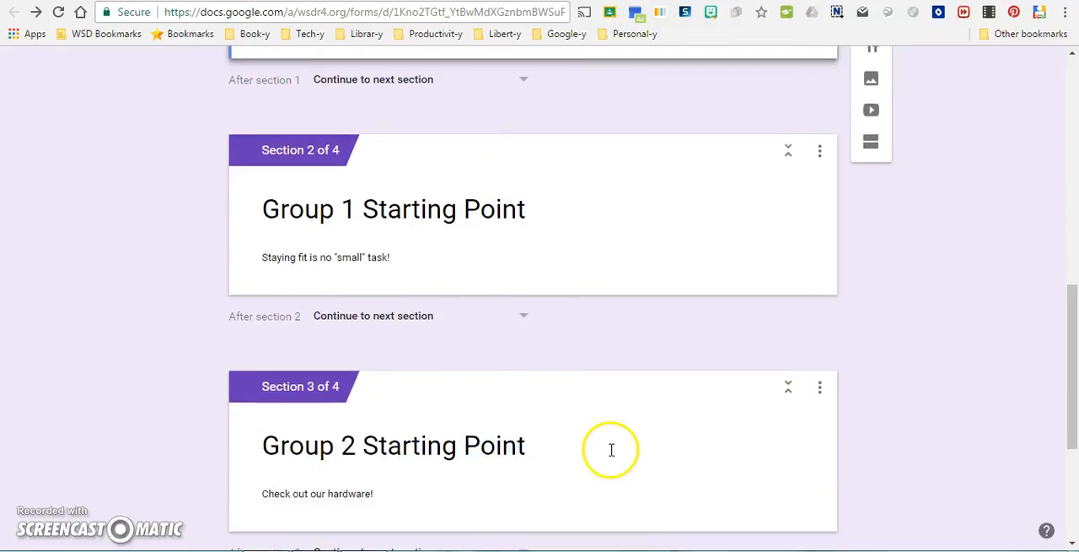
scroll("down", 3)
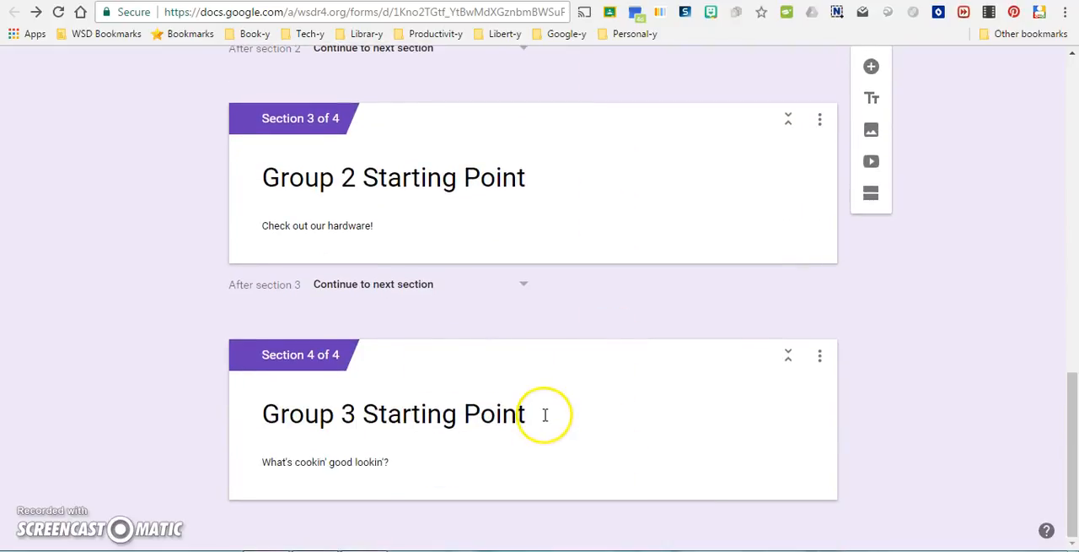
mouse_move(685, 469)
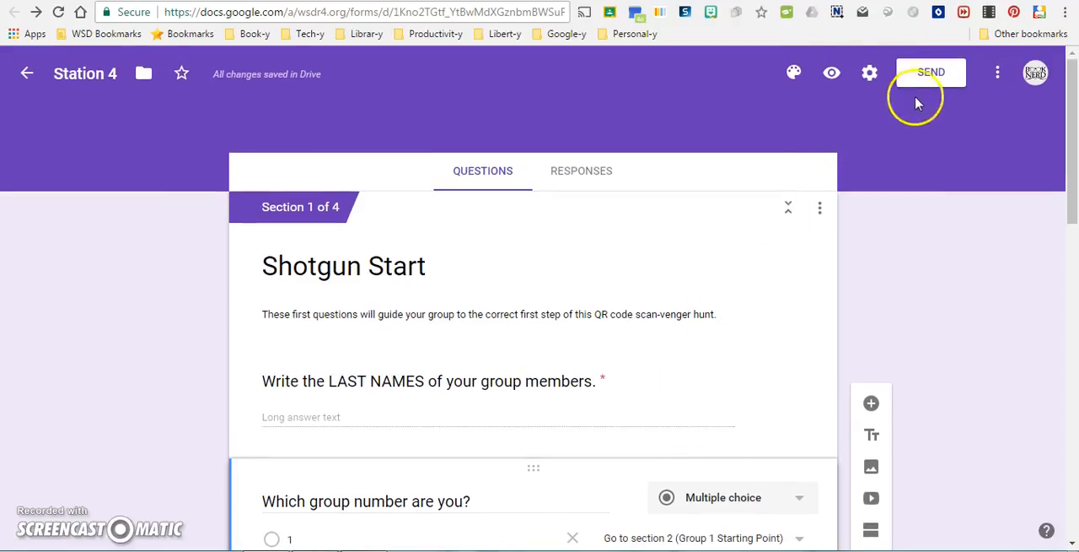
Show the form's share link via Send, toggle Shorten URL and copy the full link
left_click(936, 70)
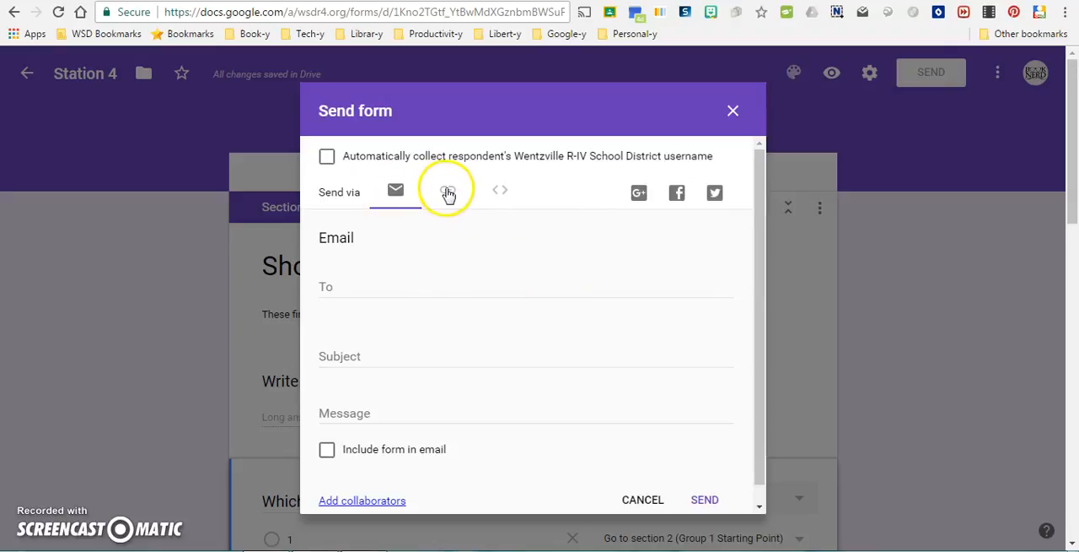
left_click(447, 191)
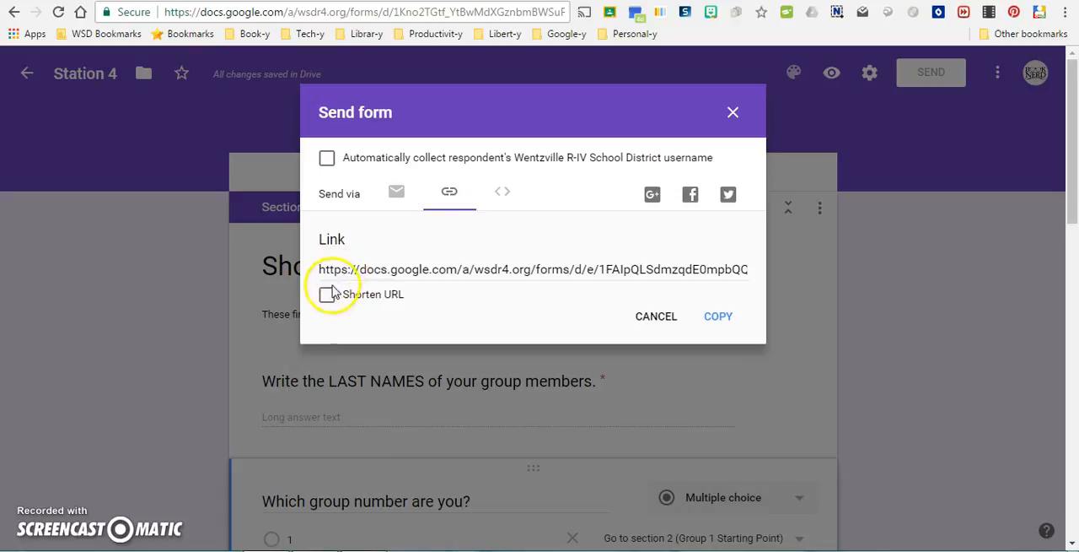
left_click(328, 293)
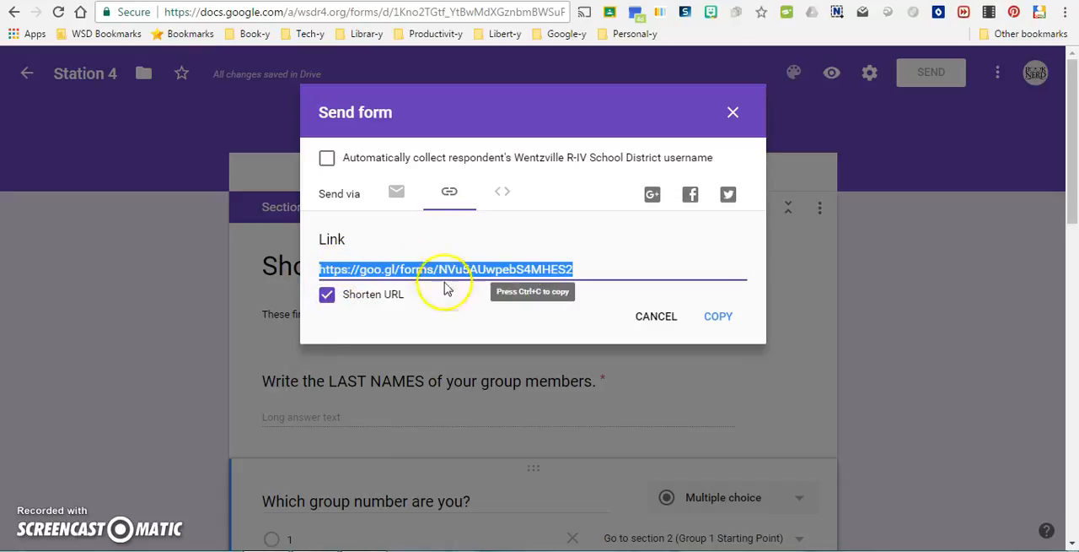
right_click(513, 270)
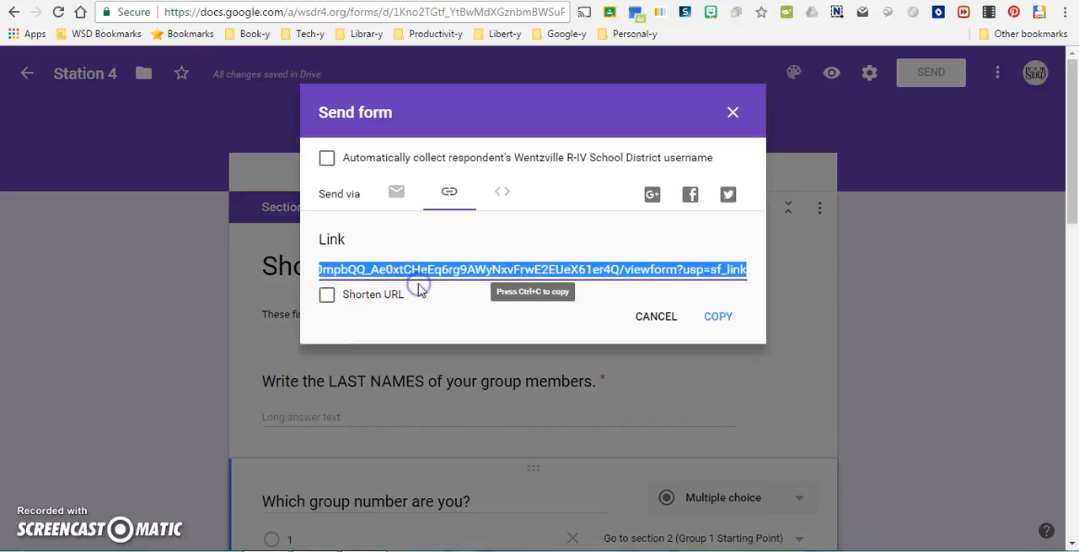
mouse_move(500, 11)
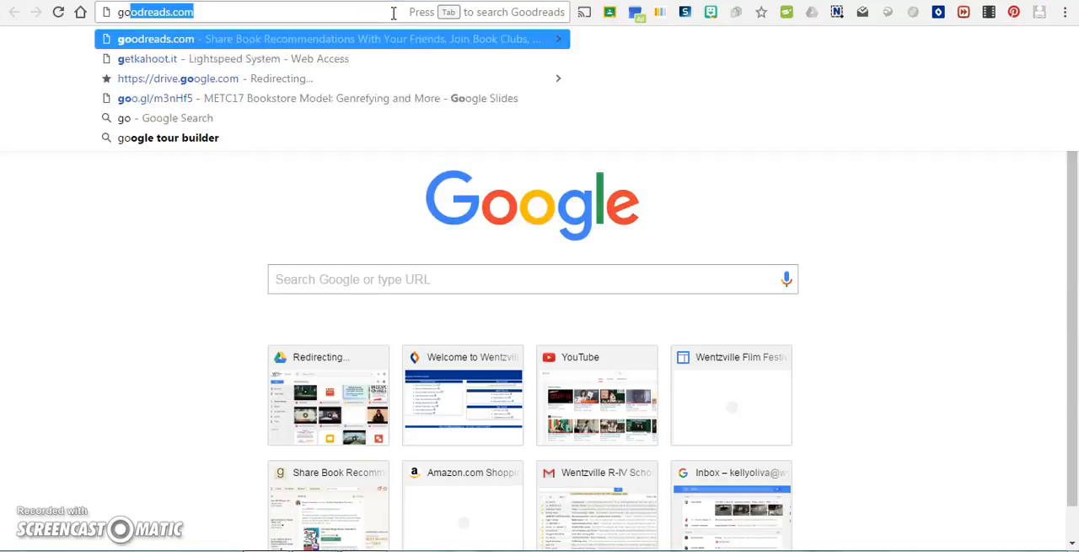
Search for google shortener and go to the goo.gl site
type("google")
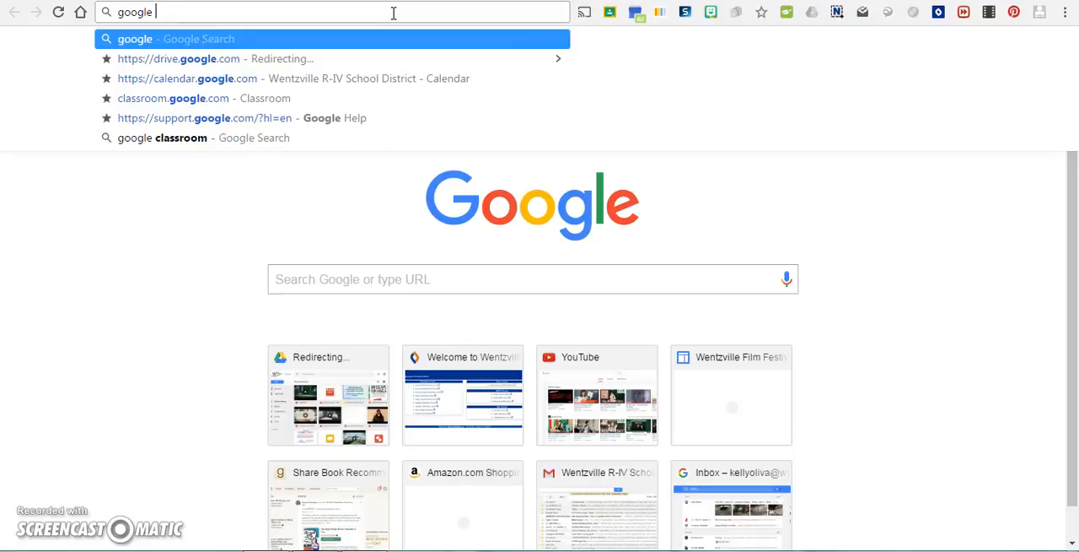
type("shortenerner&oq=google+shortnerner&")
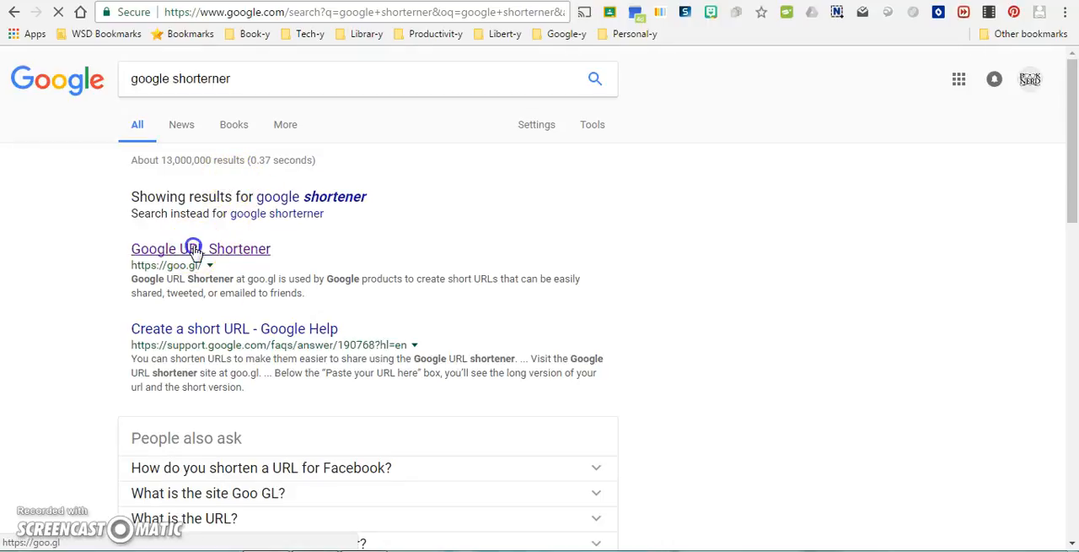
left_click(192, 248)
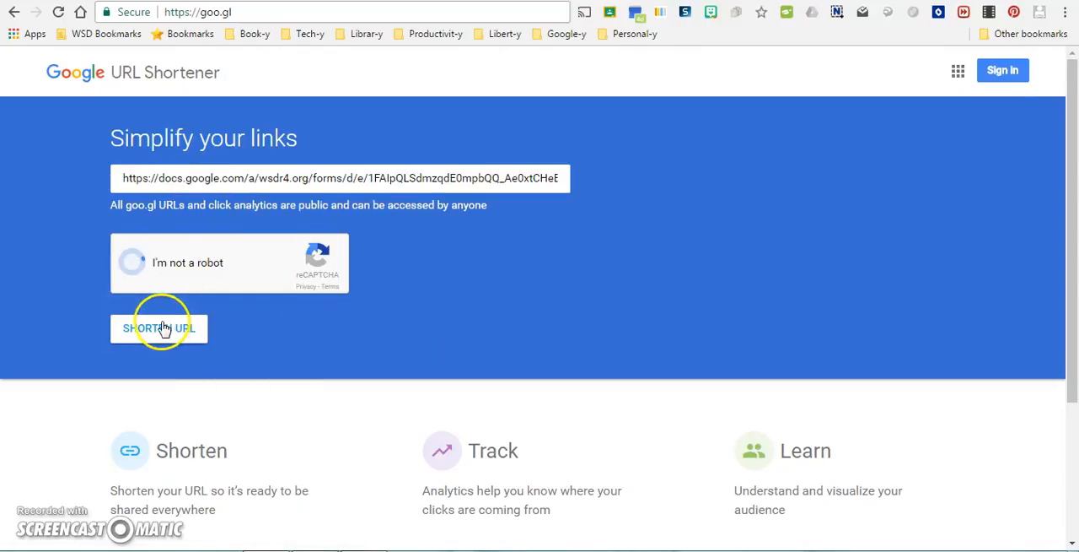
Shorten the pasted form link into a goo.gl link, passing the captcha, and copy it
left_click(159, 327)
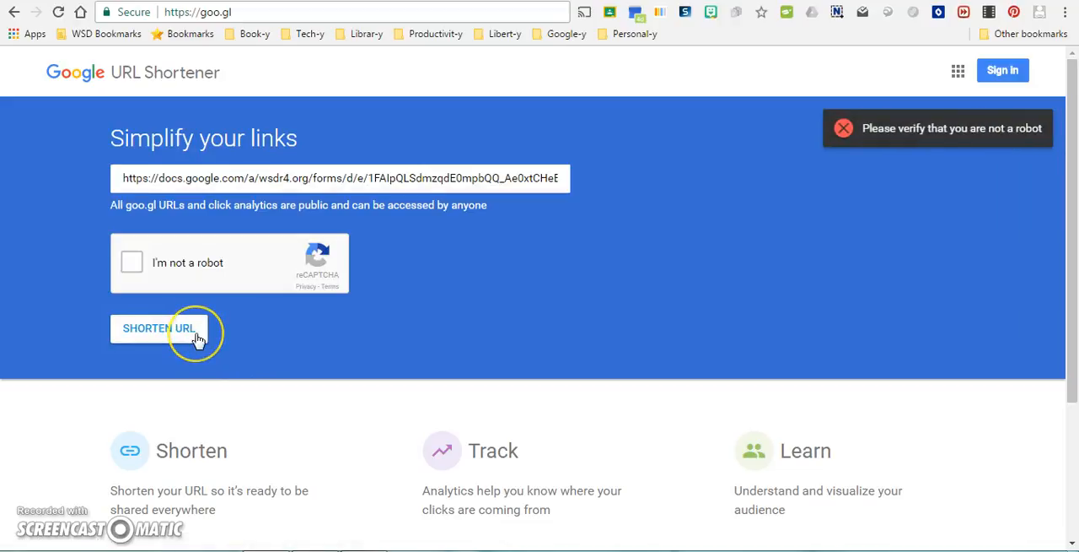
left_click(132, 263)
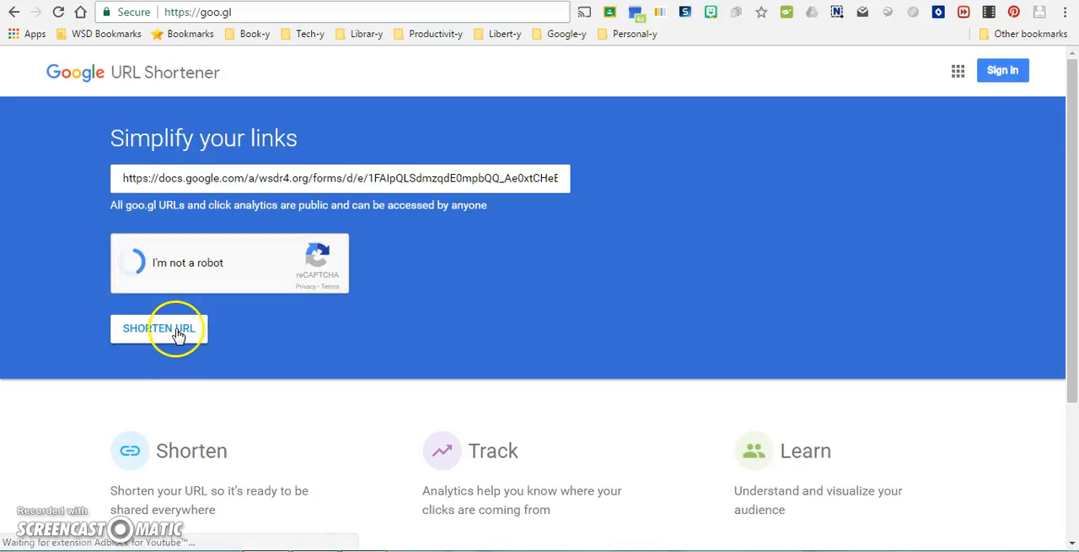
left_click(158, 328)
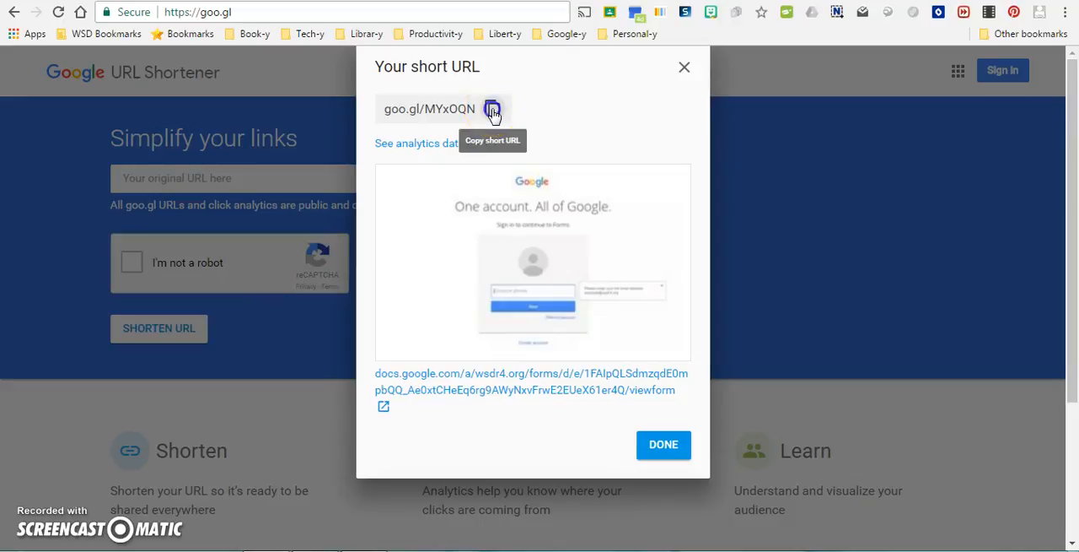
left_click(493, 108)
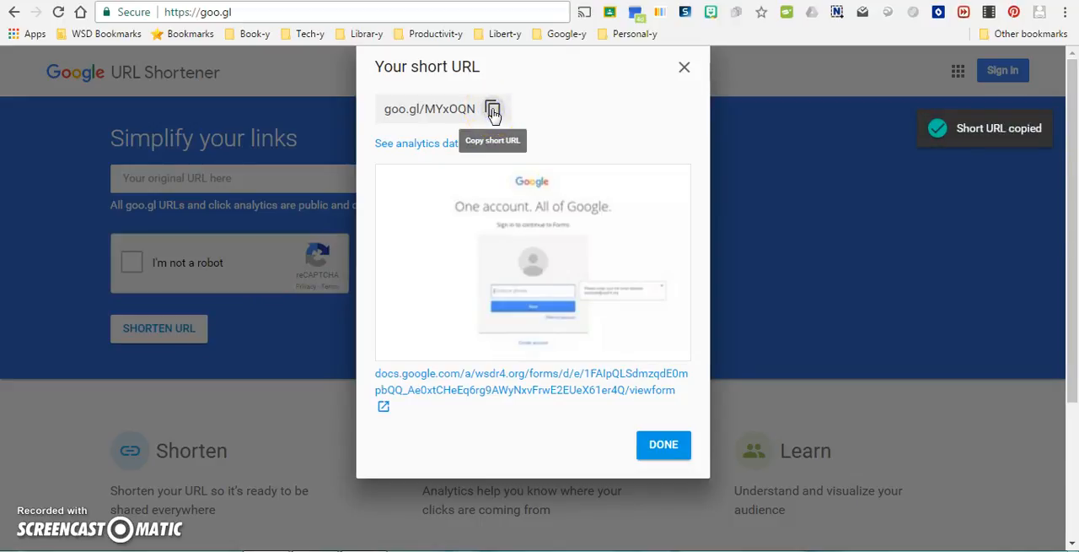